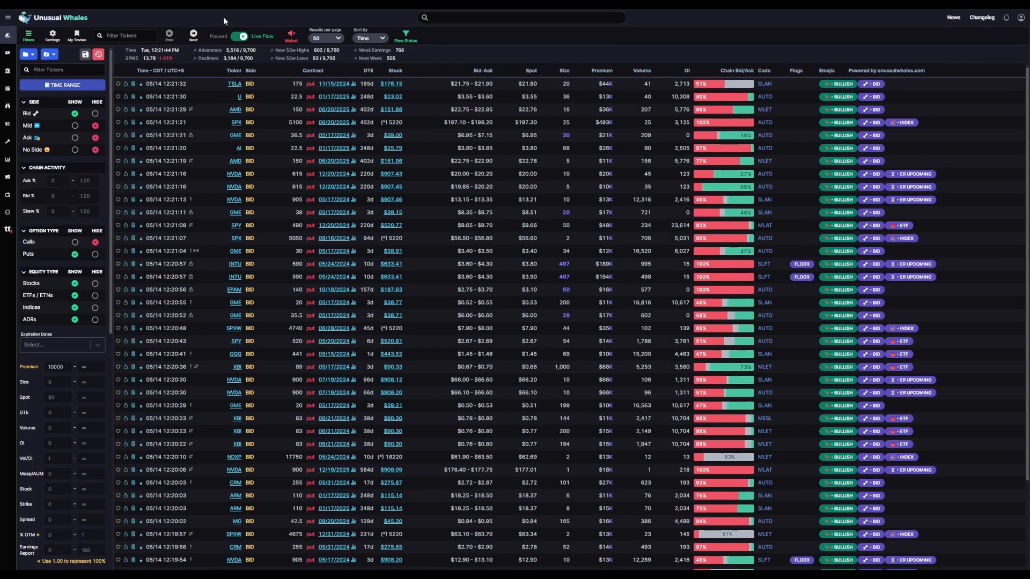
- Navigate from the flow feed to Super Flow and select the Default Dashboard
left_click(7, 34)
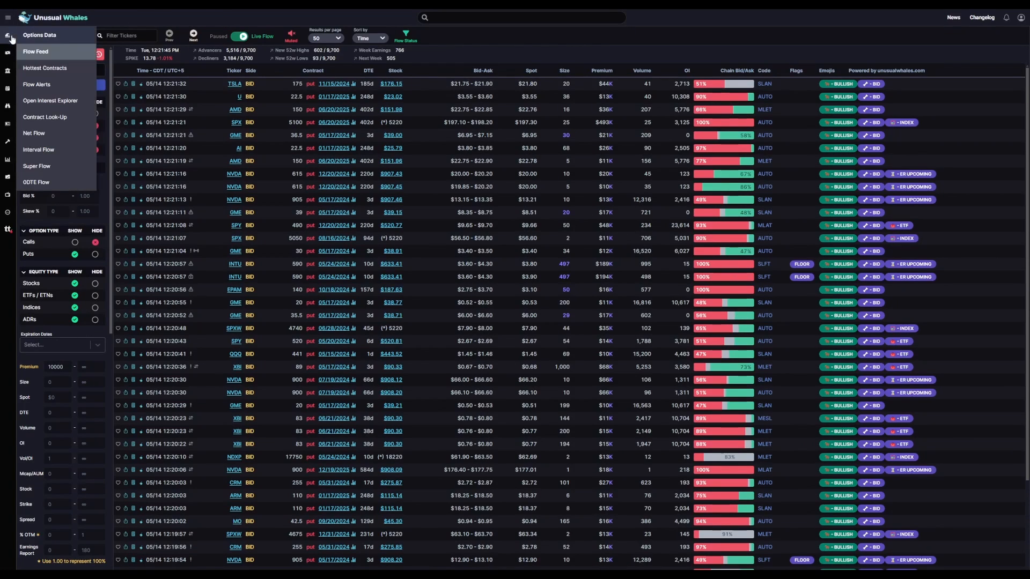
mouse_move(36, 166)
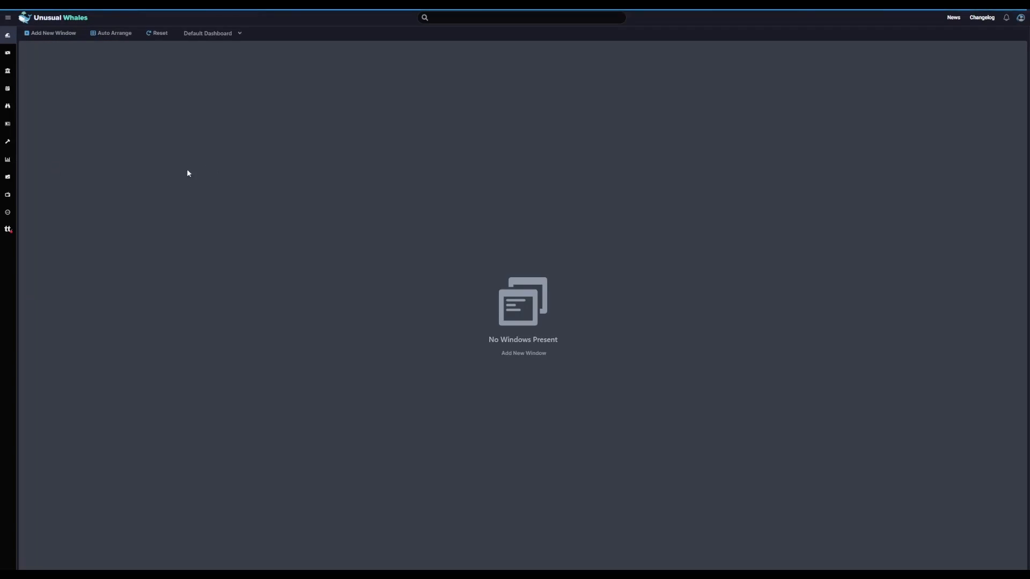
left_click(211, 33)
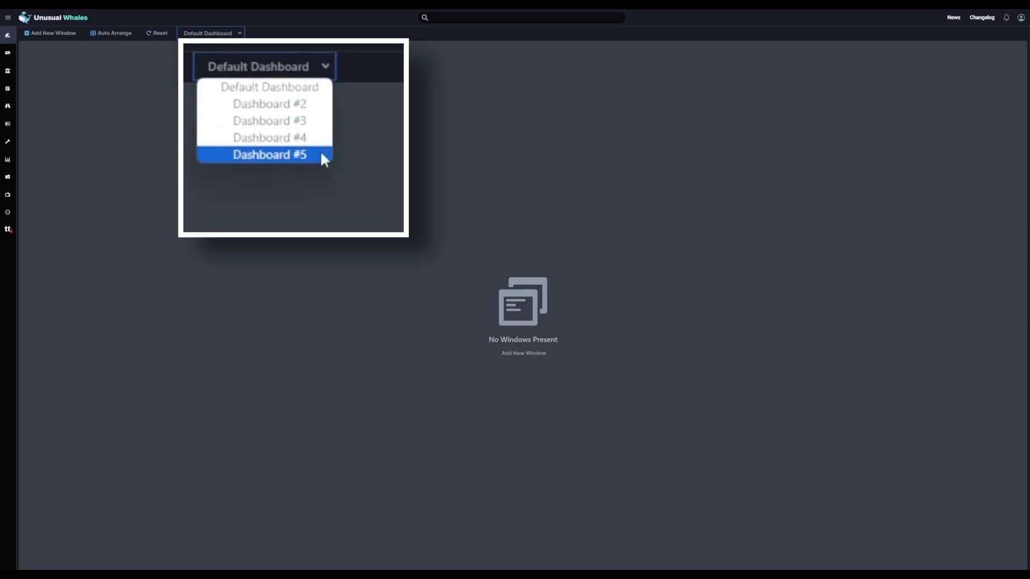
mouse_move(269, 87)
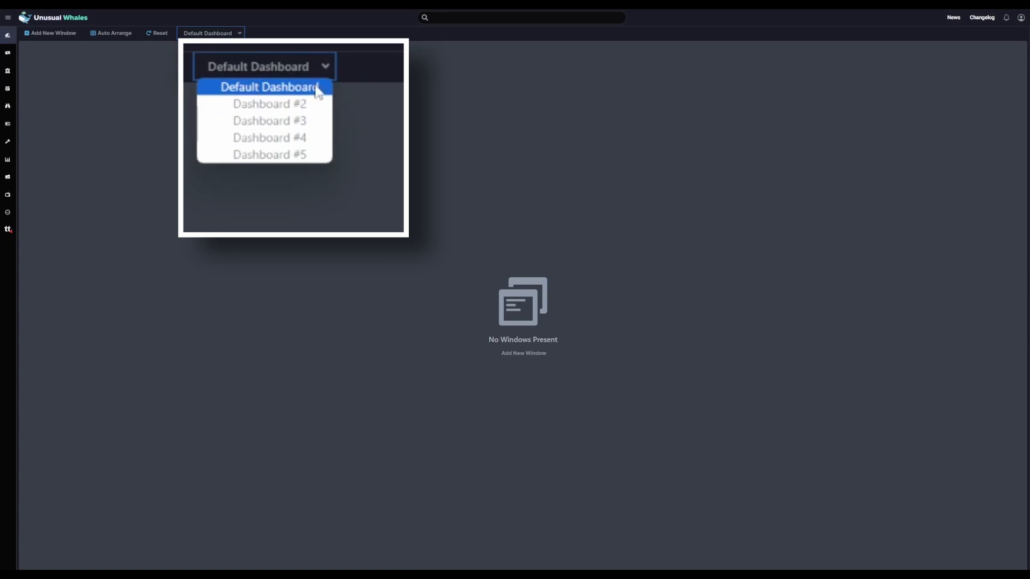
left_click(268, 86)
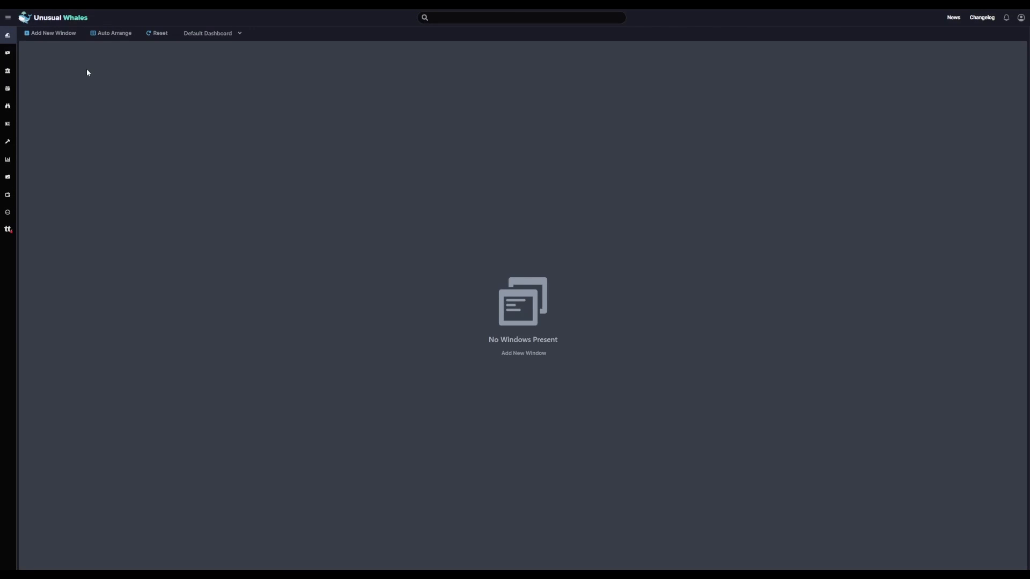
mouse_move(63, 43)
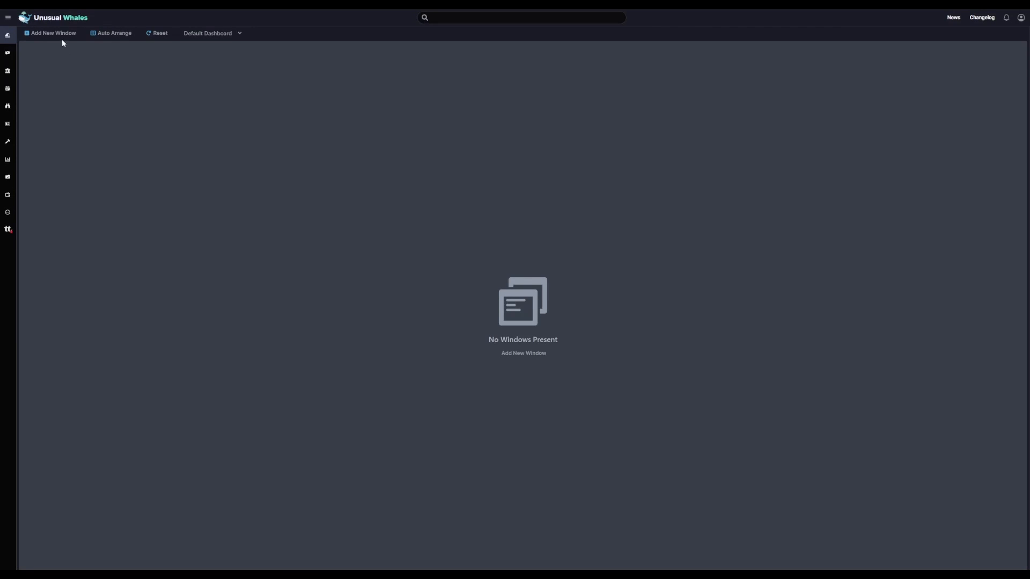
- Add a Live Chart window for symbol SPY to the dashboard
left_click(50, 34)
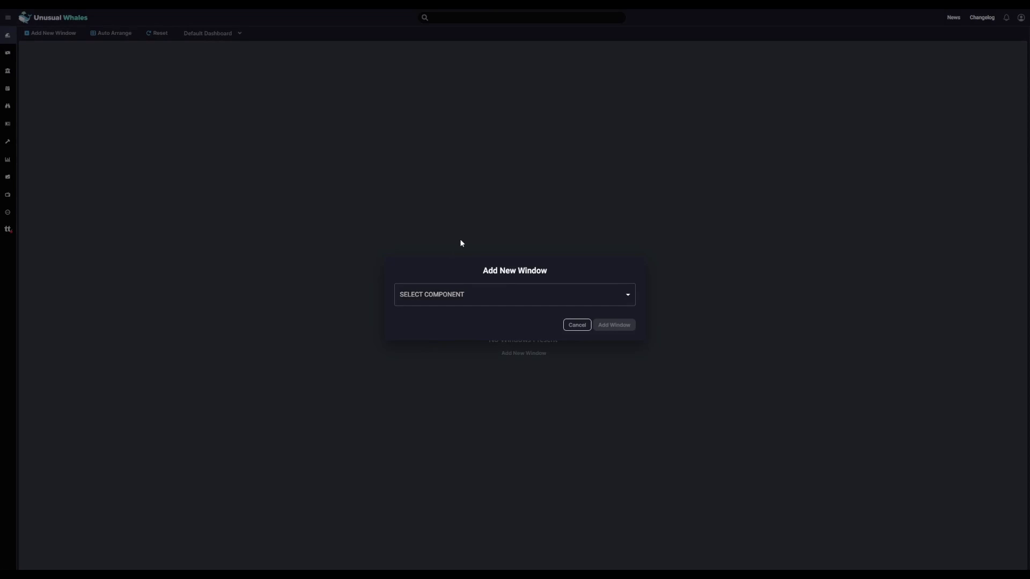
left_click(514, 294)
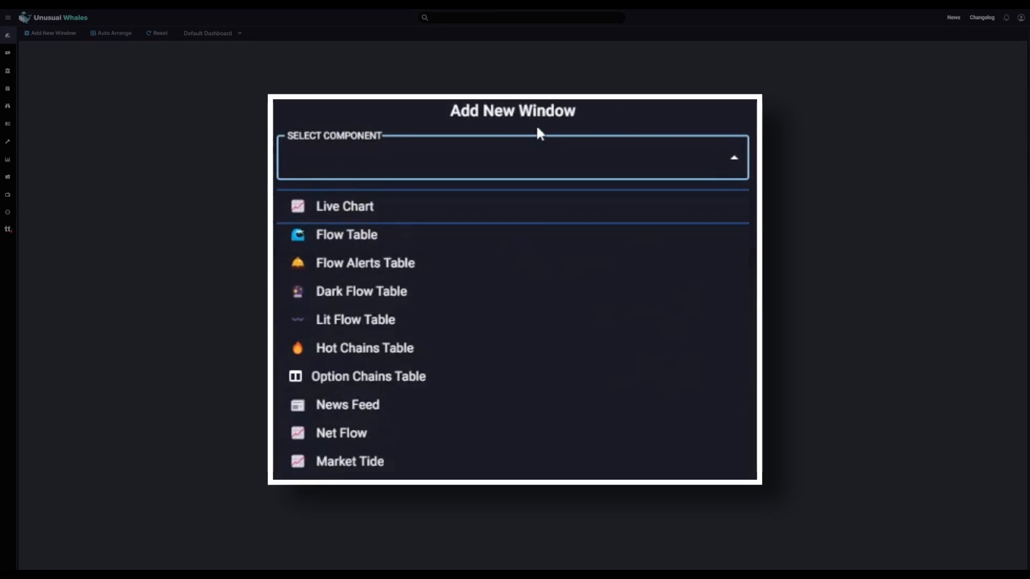
left_click(344, 206)
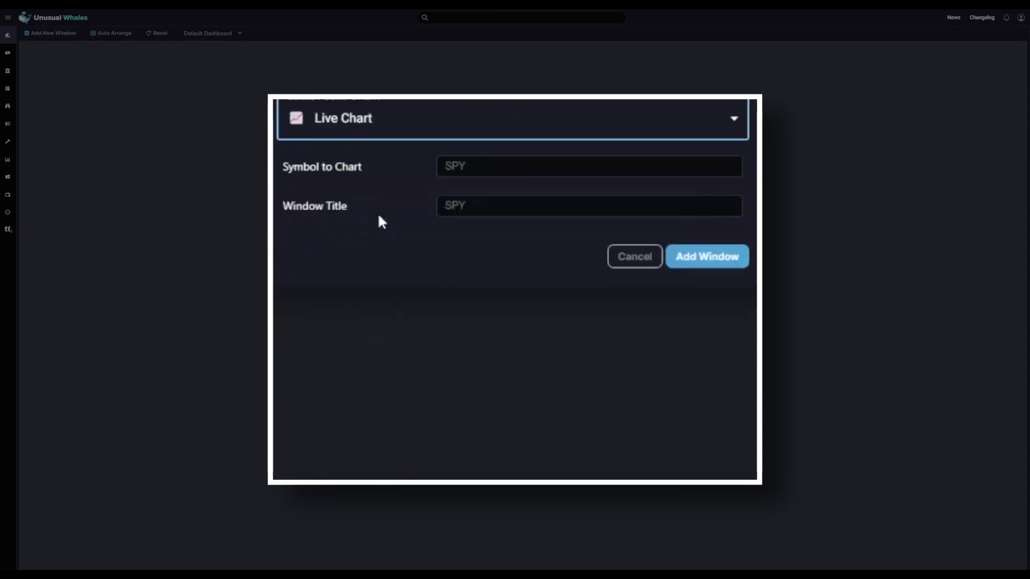
left_click(588, 166)
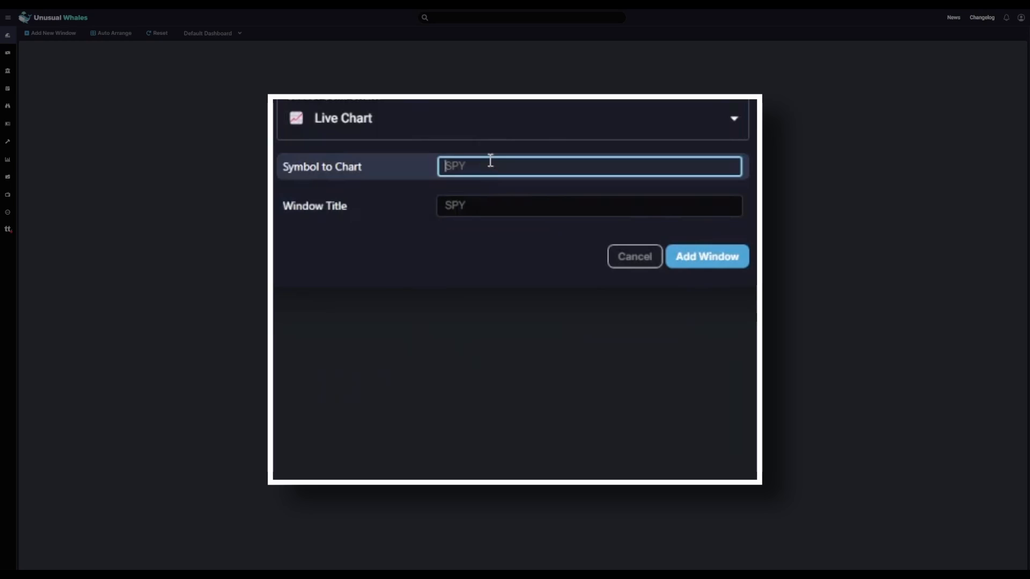
left_click(706, 256)
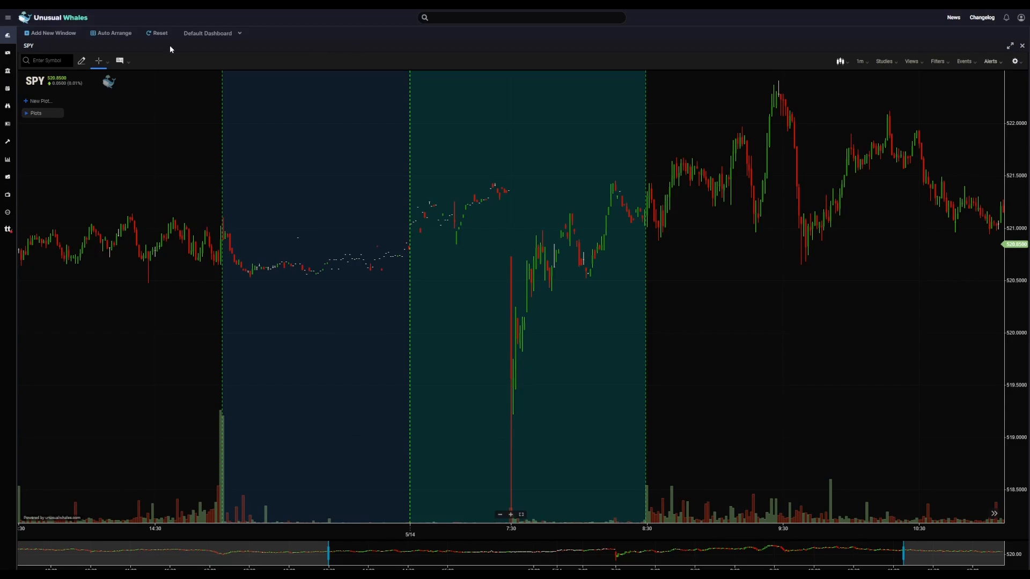
- Add a Market Tide window titled 'Market Tide All'
left_click(51, 34)
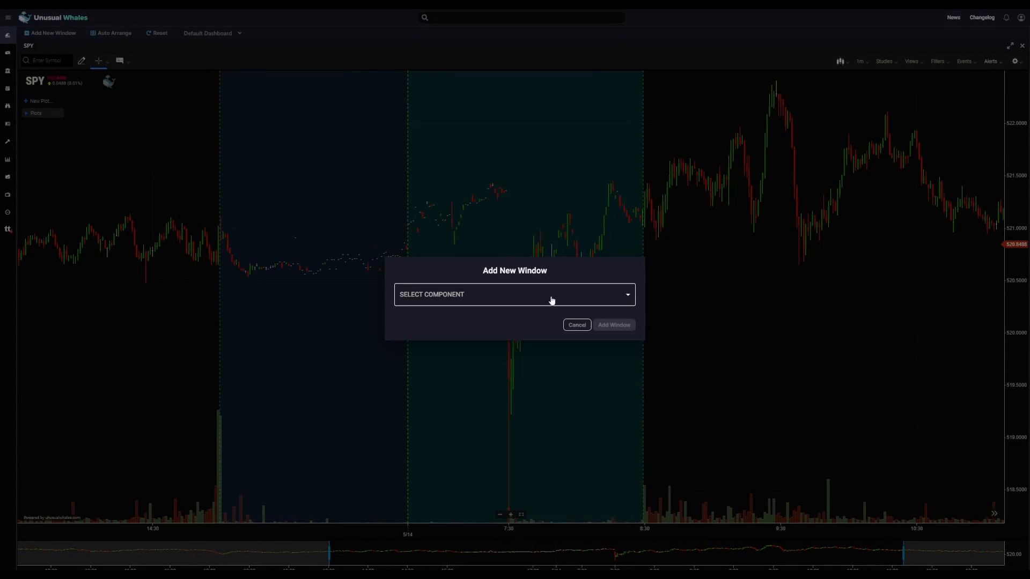
left_click(514, 294)
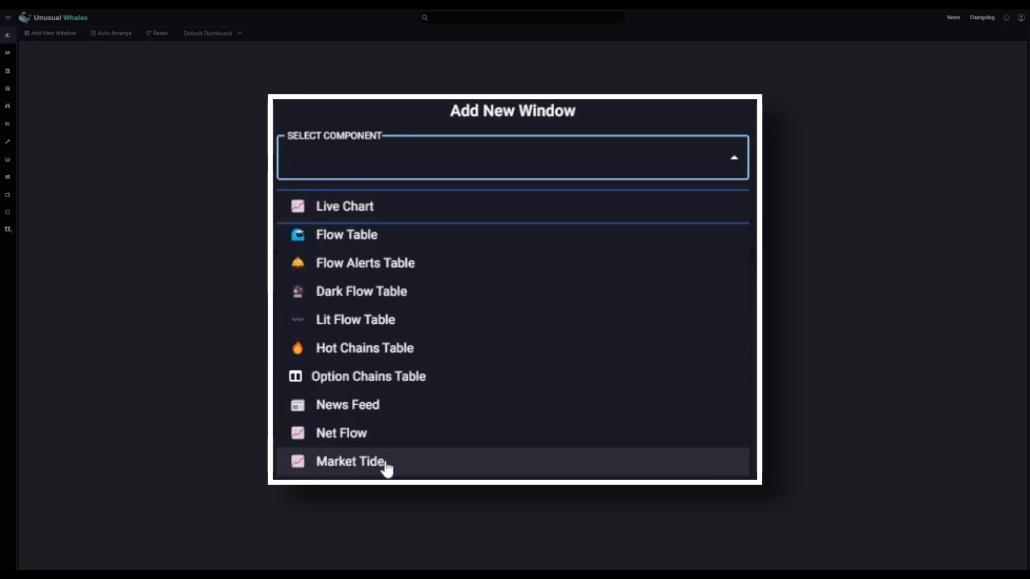
left_click(349, 460)
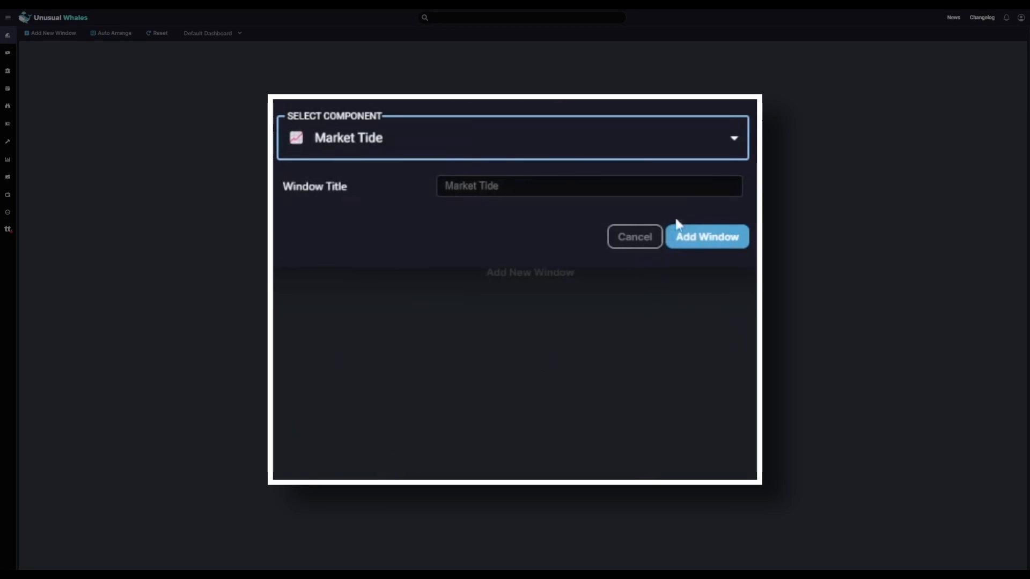
type("Market Tide All")
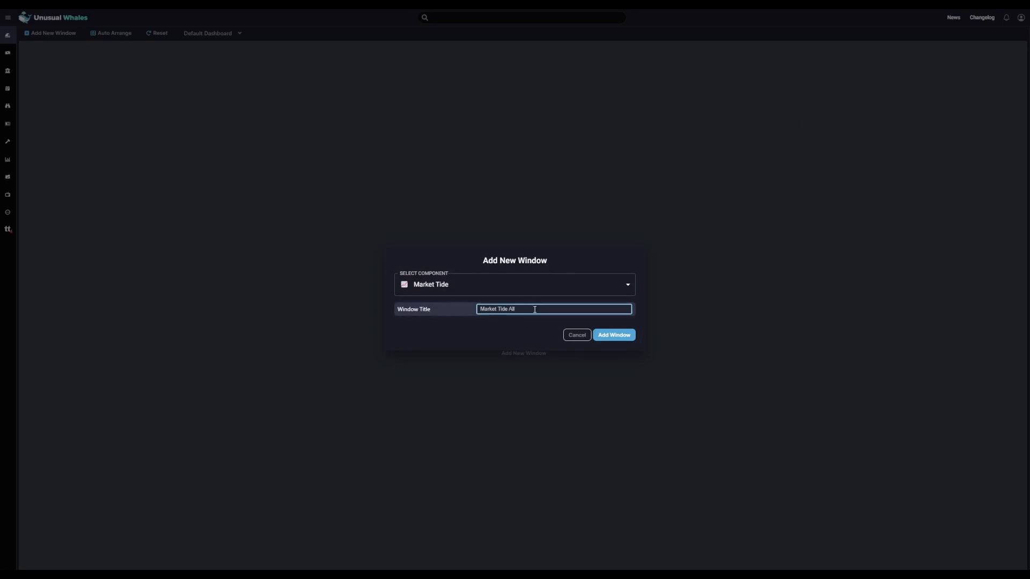
left_click(613, 335)
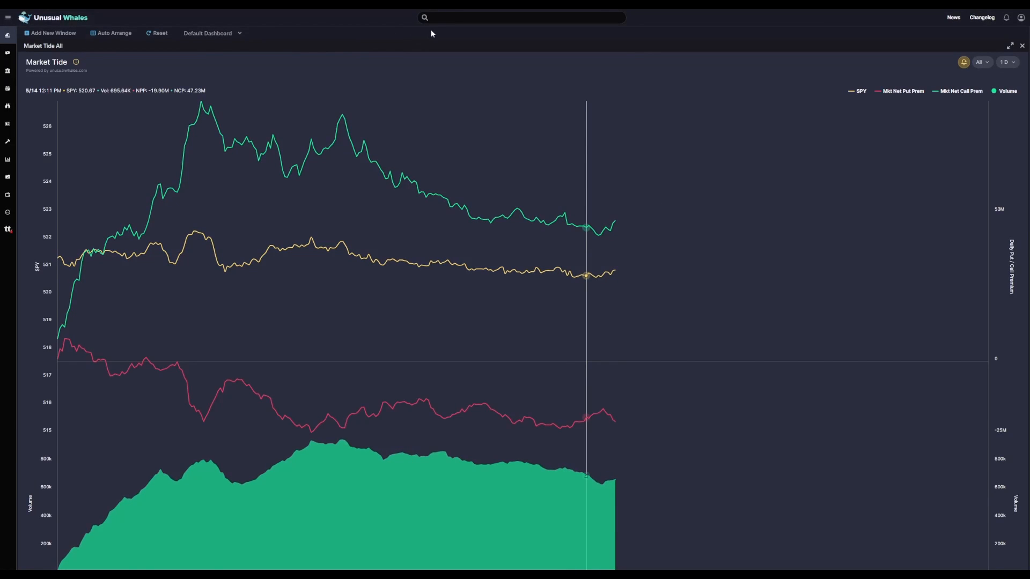
mouse_move(377, 34)
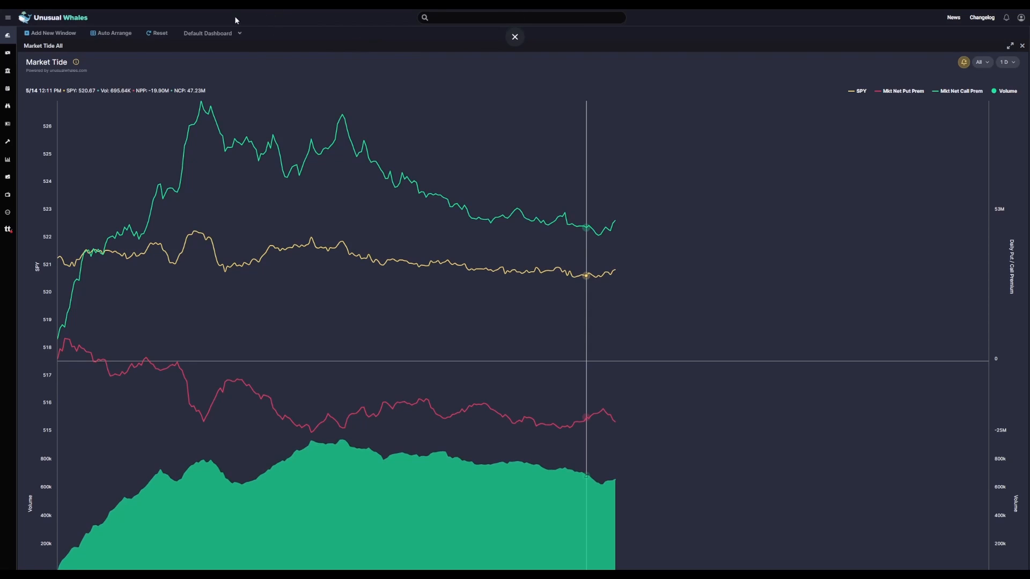
- Add a second Market Tide window titled 'Market Tide OTM Only' and adjust its premium filter
left_click(49, 33)
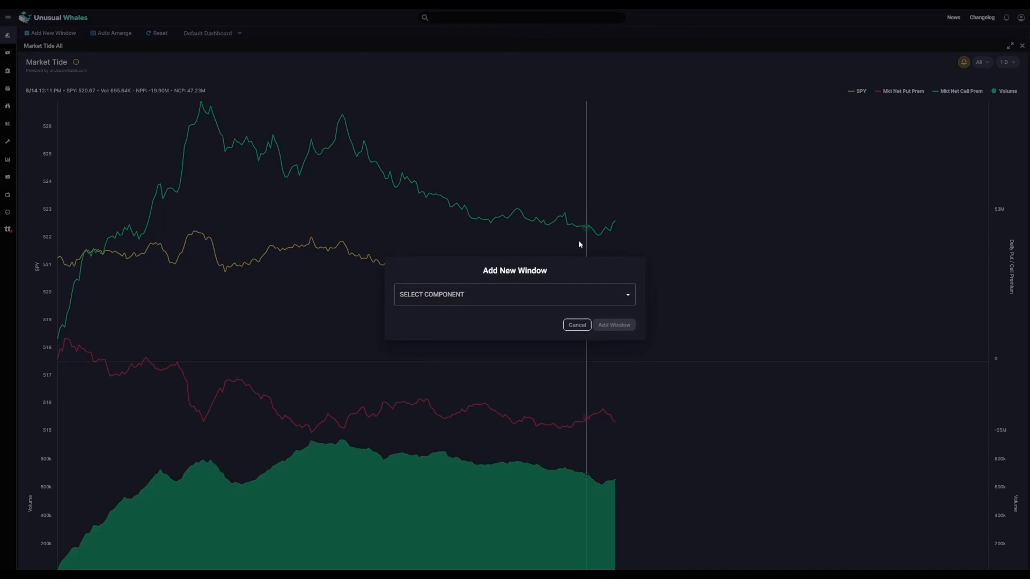
left_click(514, 294)
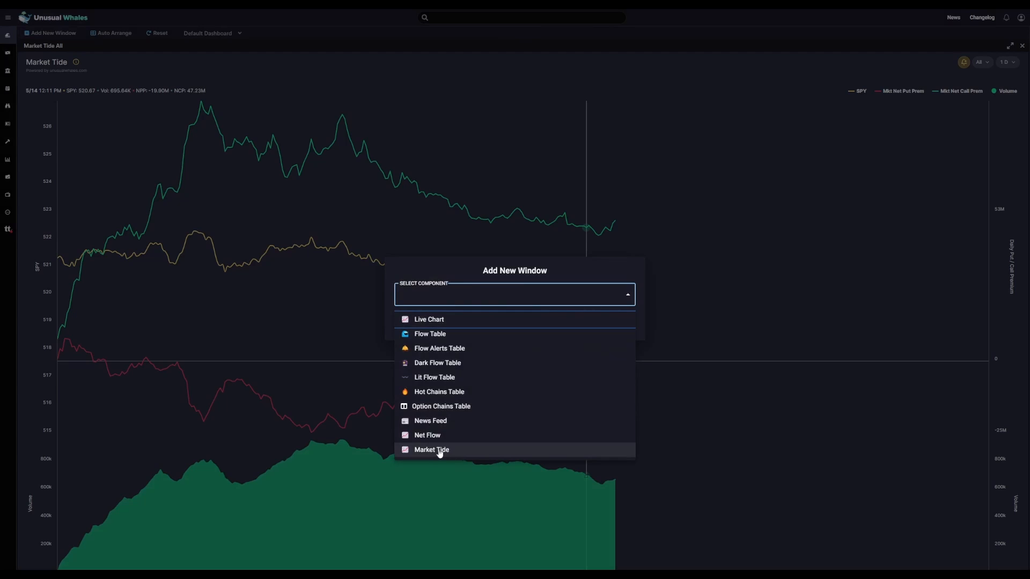
left_click(431, 449)
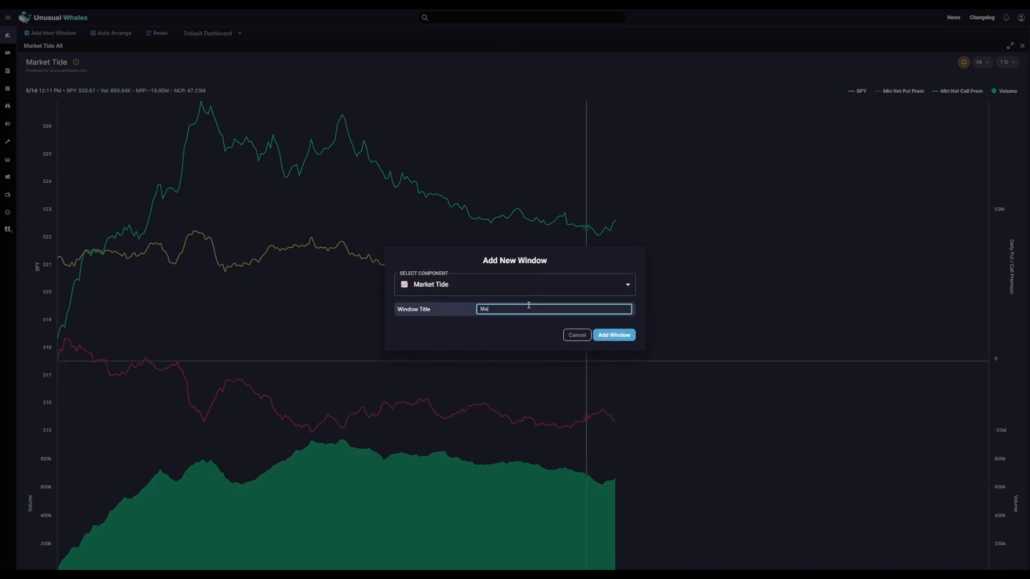
type("Market Tide OTM O")
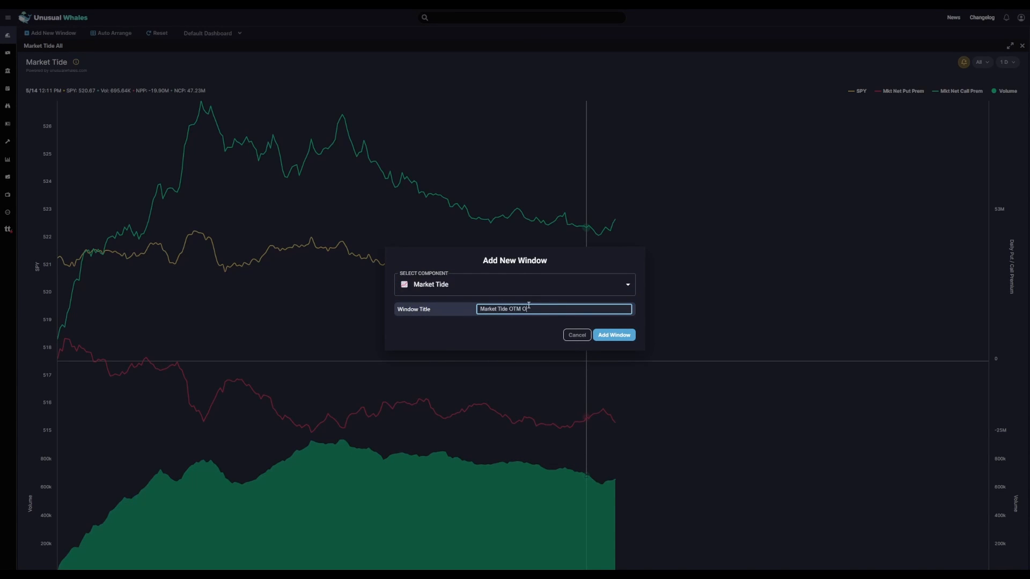
left_click(613, 335)
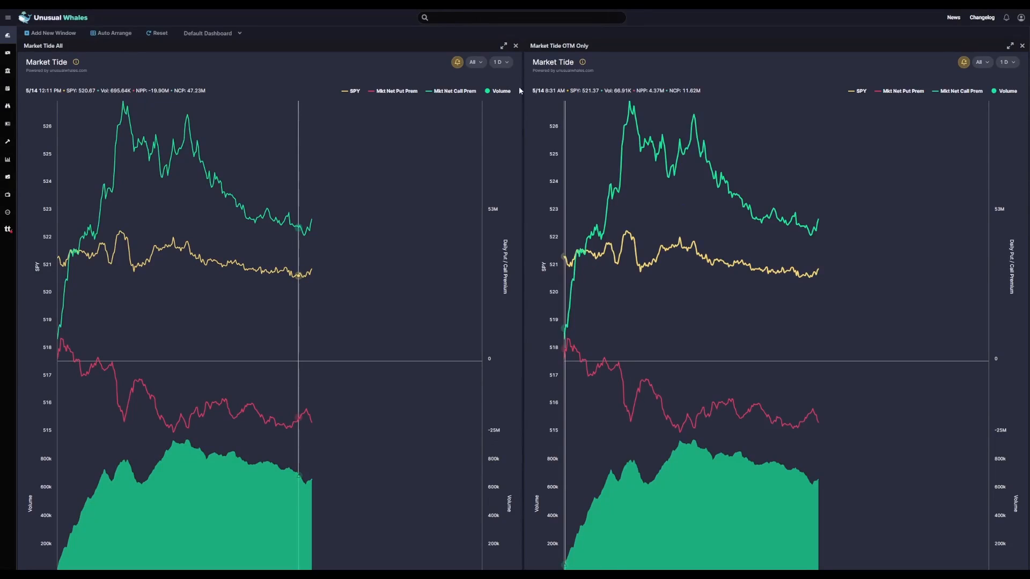
left_click(973, 62)
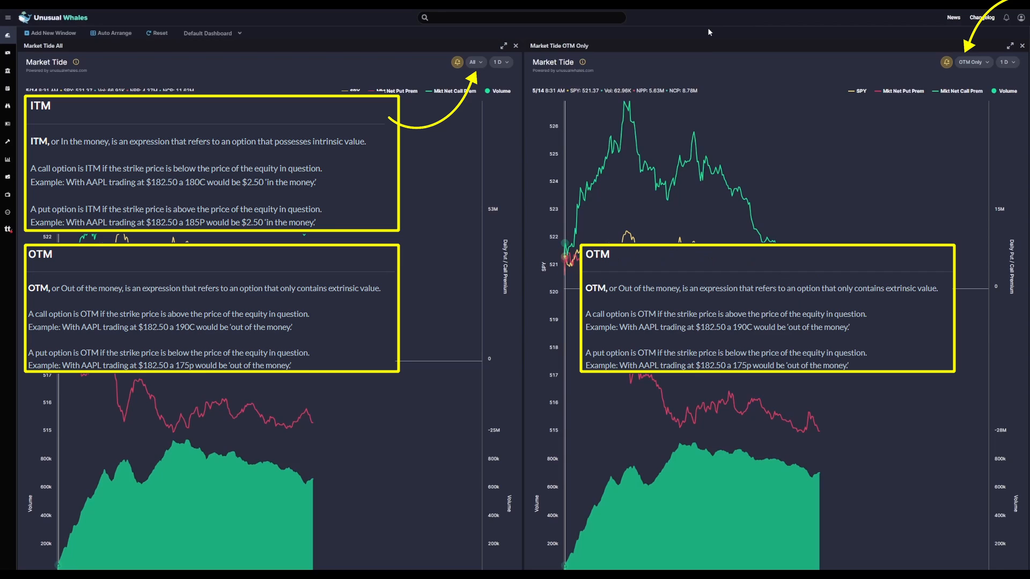
mouse_move(670, 38)
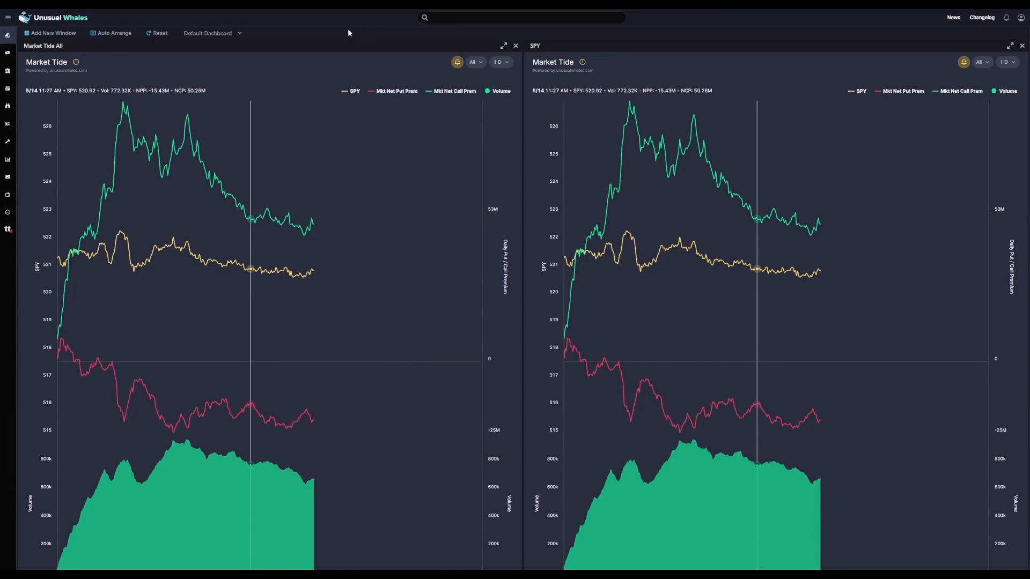
mouse_move(51, 33)
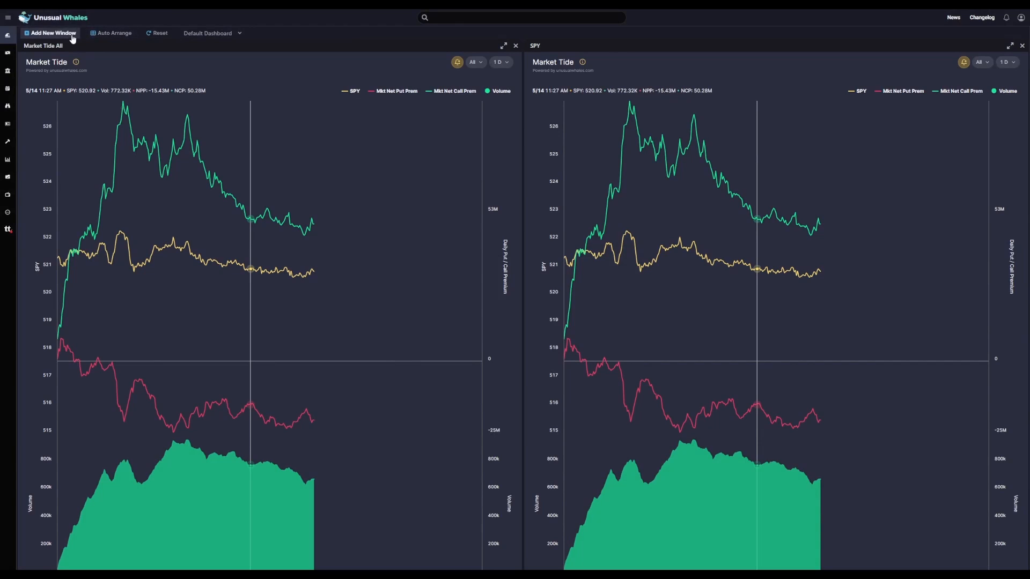
- Add an SPY Net Flow chart window stacked above the second Market Tide chart
left_click(51, 33)
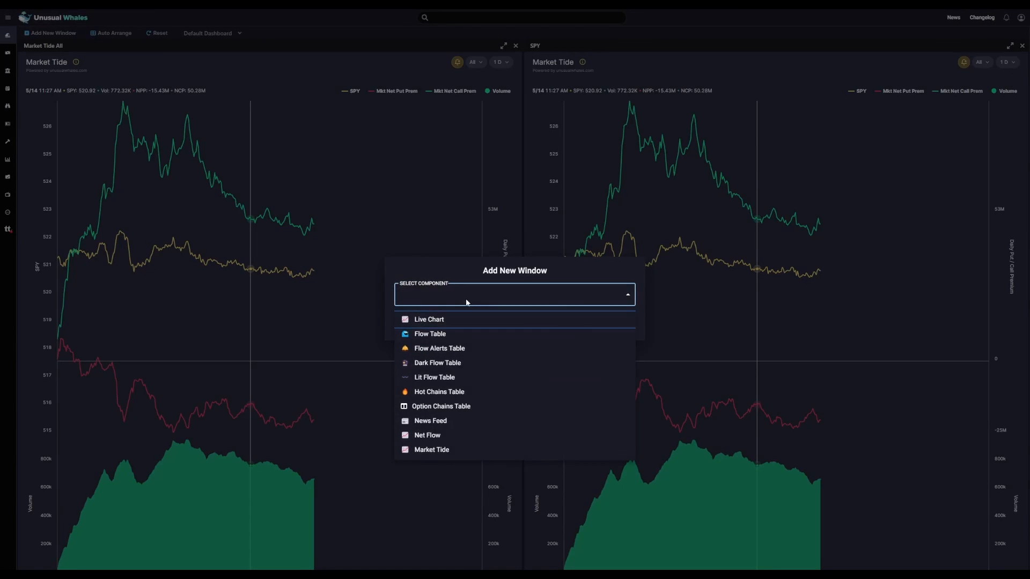
mouse_move(449, 437)
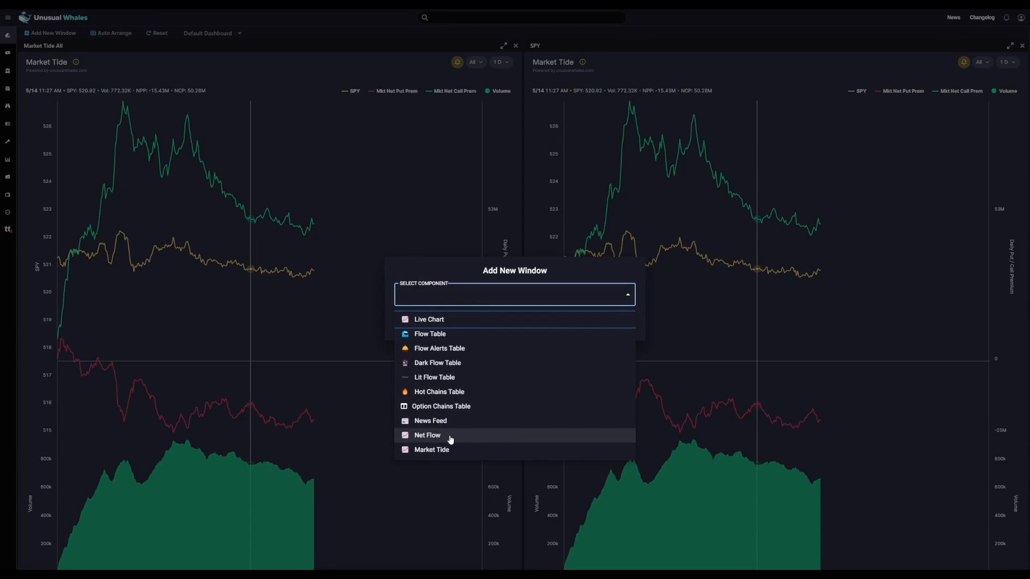
left_click(427, 434)
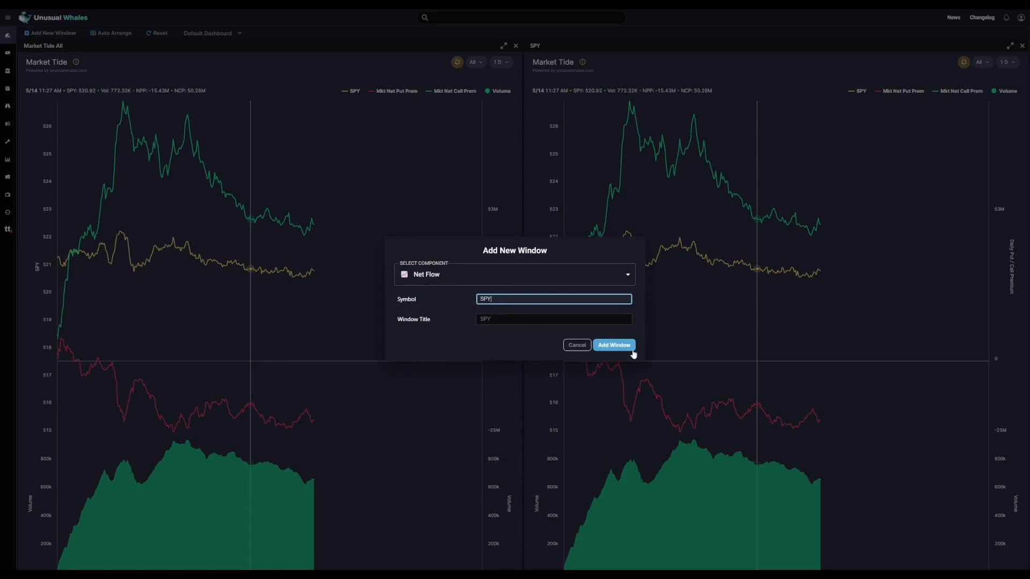
left_click(613, 344)
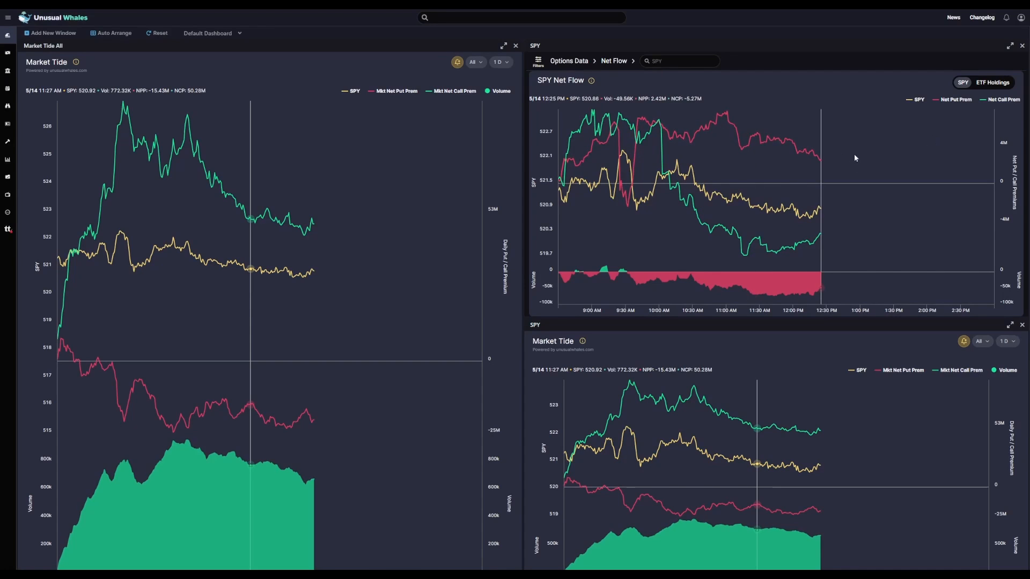
mouse_move(826, 34)
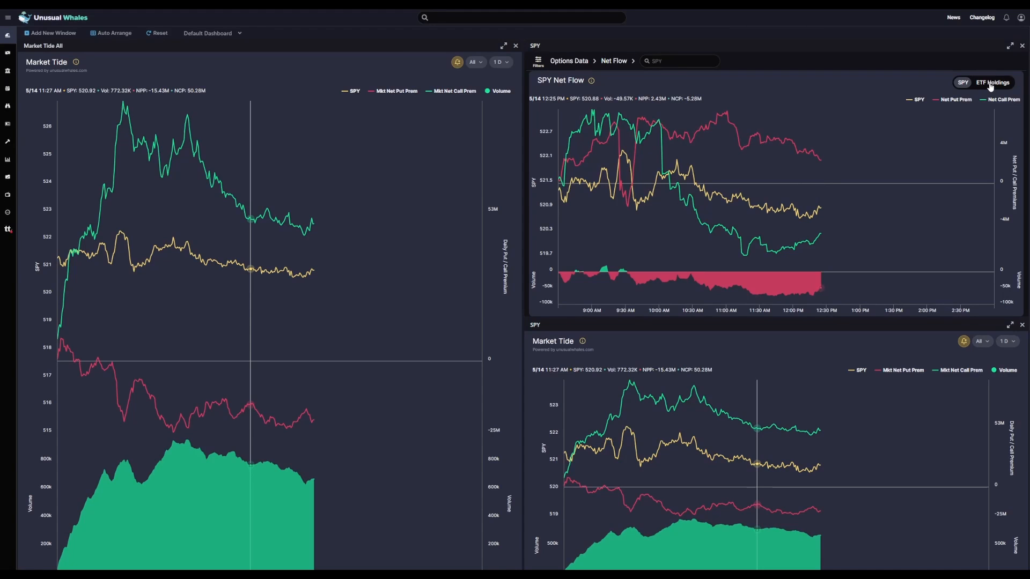
left_click(993, 82)
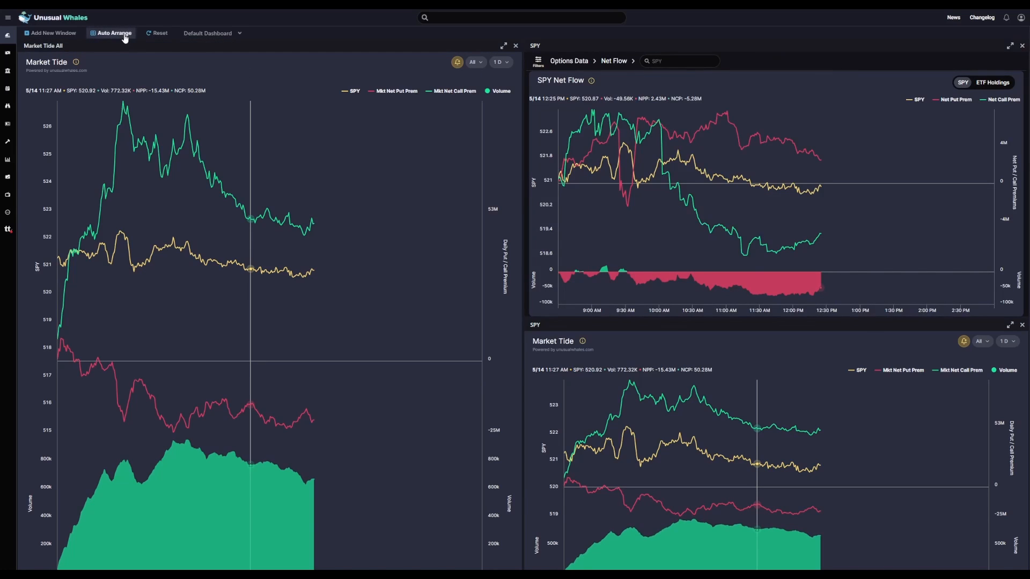
- Auto-arrange the windows so Market Tide All stacks above Net Flow beside an enlarged Market Tide
left_click(110, 33)
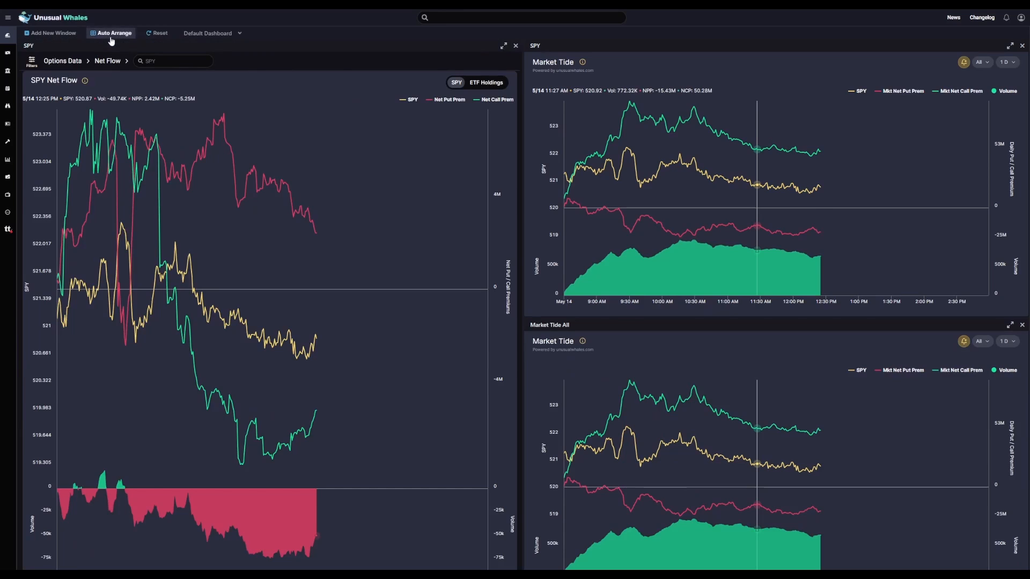
left_click(110, 33)
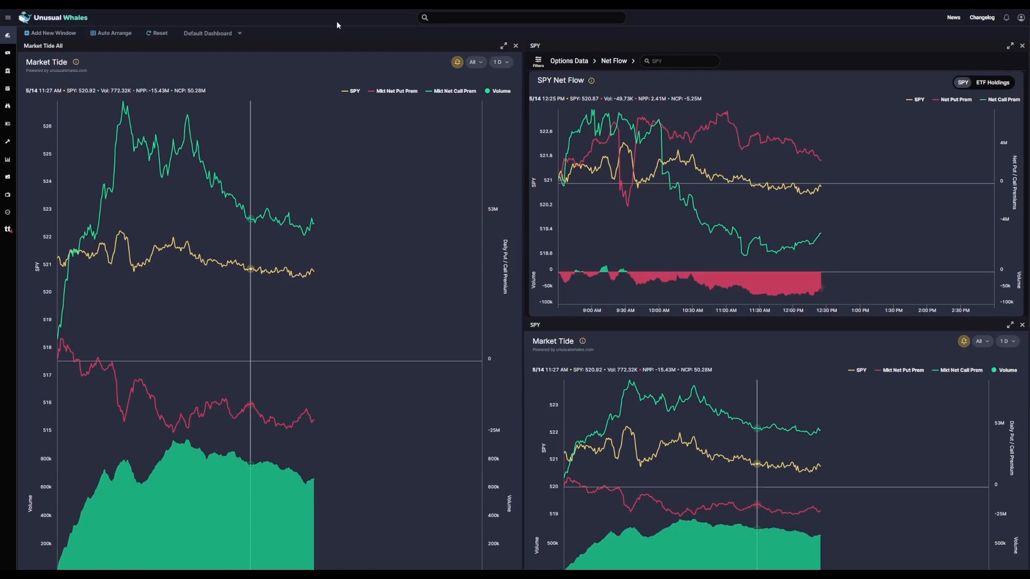
left_click(505, 45)
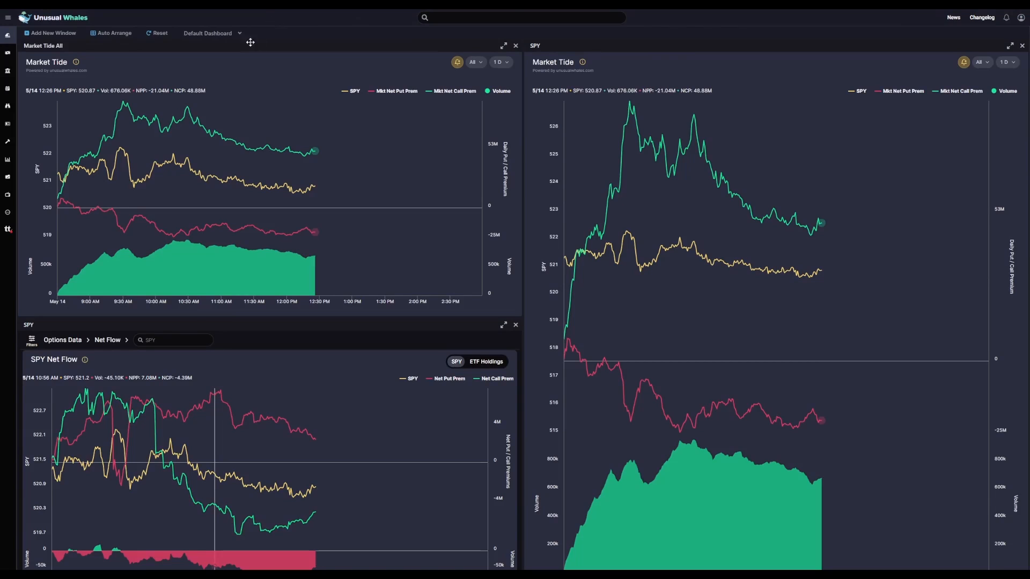
- Switch to Dashboard #2 and begin adding a new window
left_click(207, 33)
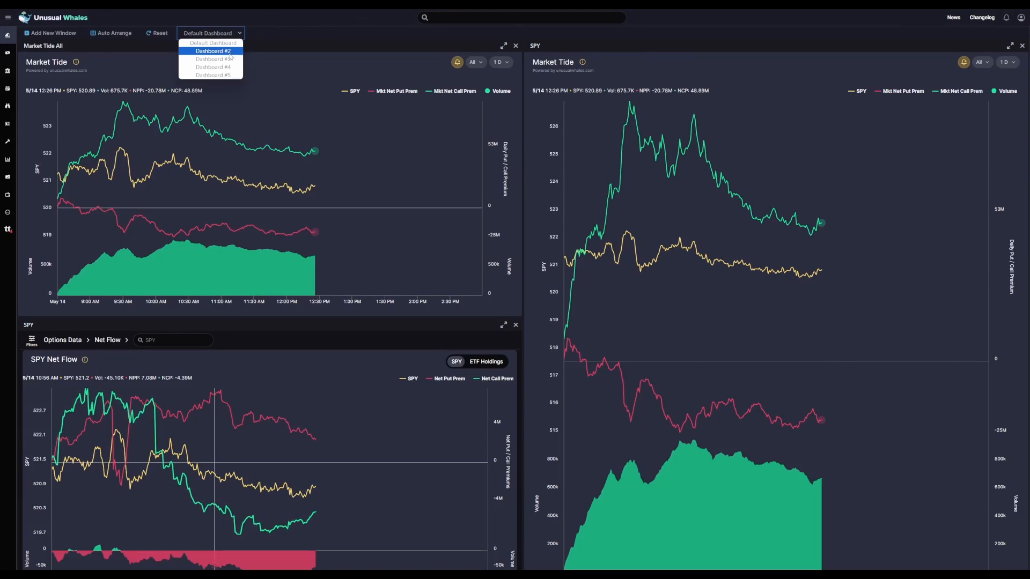
left_click(212, 51)
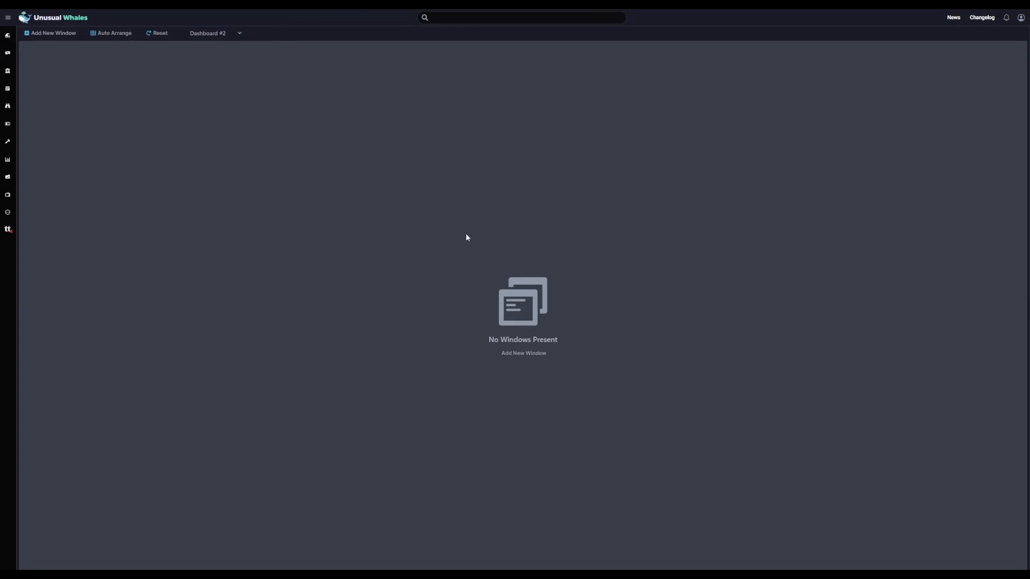
mouse_move(118, 117)
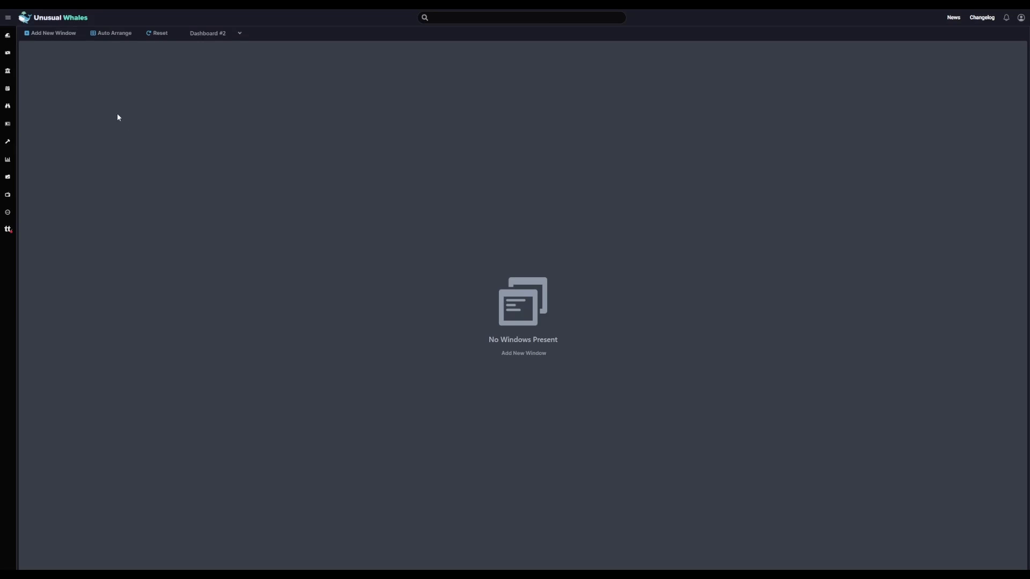
mouse_move(123, 119)
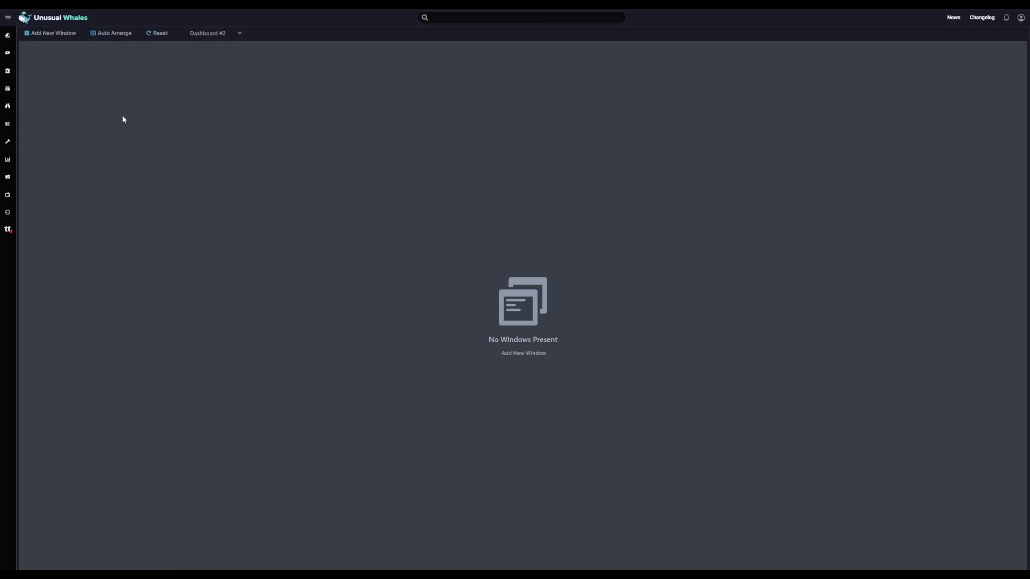
left_click(52, 33)
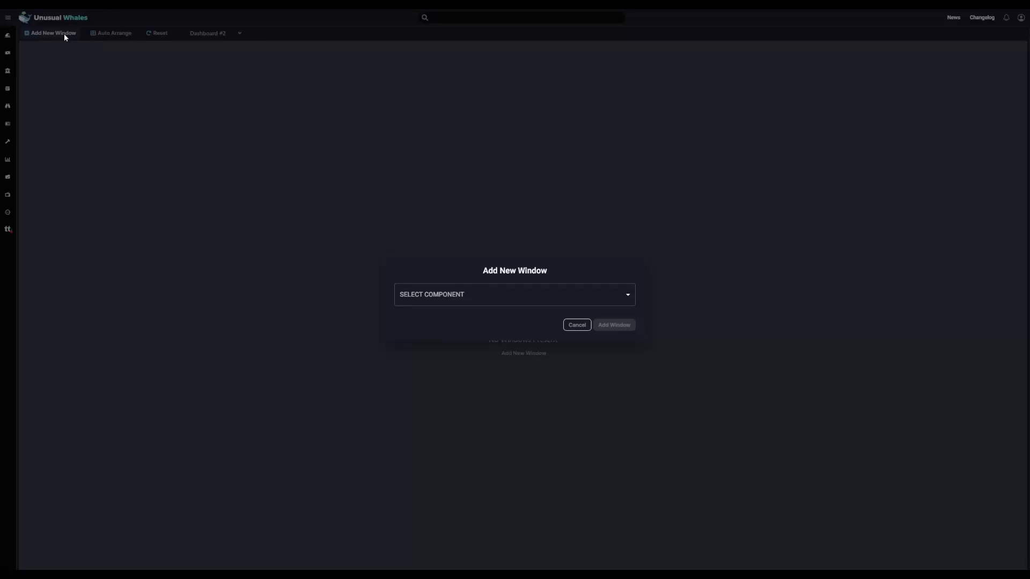
- Choose a Flow Table component, then go to the live options Flow Feed page
left_click(514, 294)
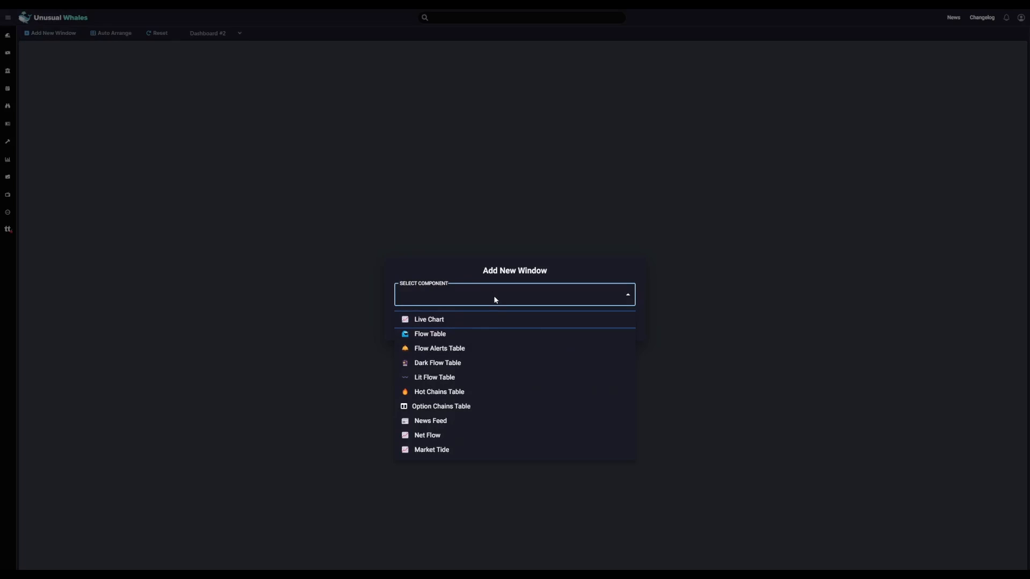
left_click(431, 335)
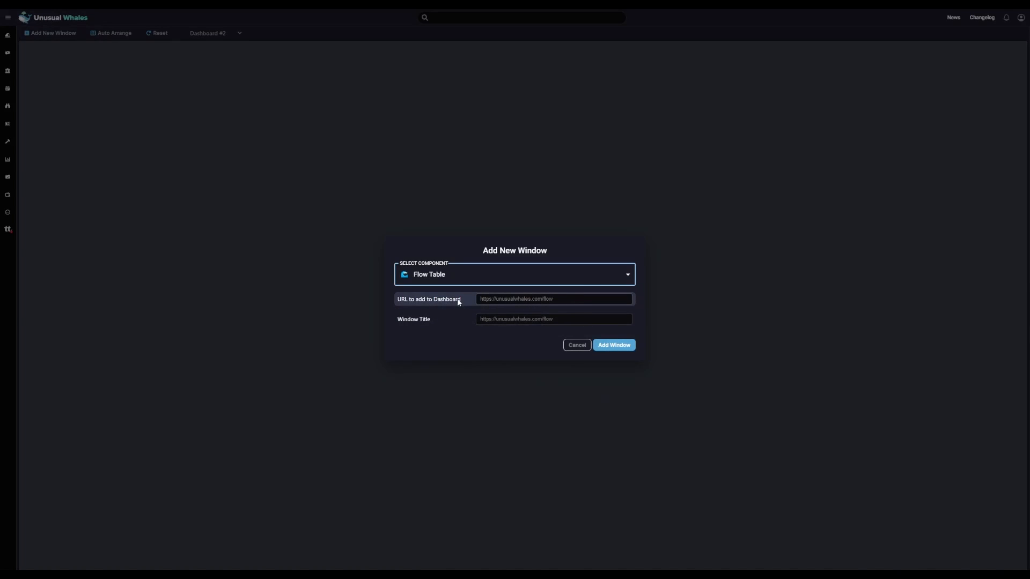
left_click(554, 299)
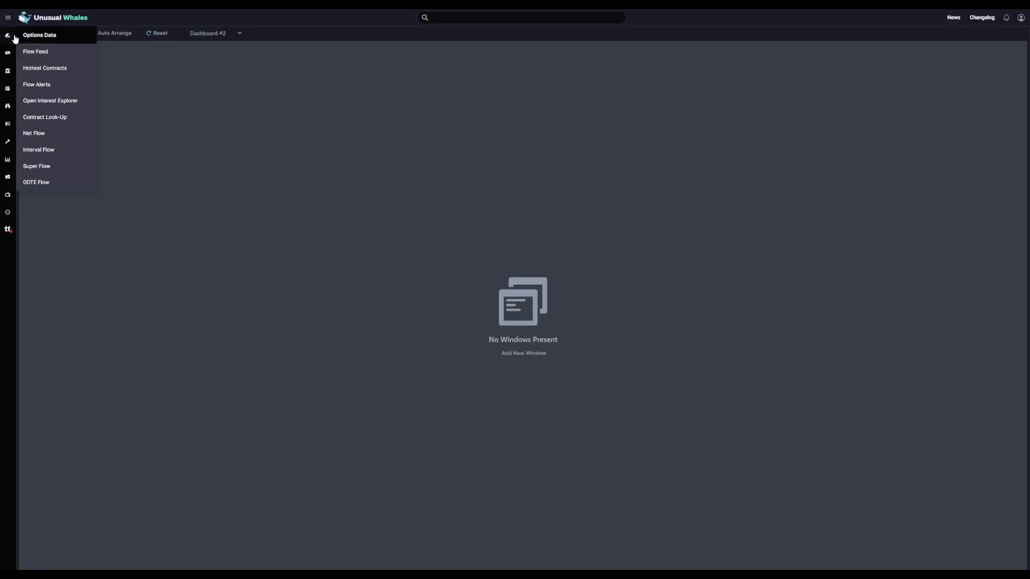
left_click(35, 51)
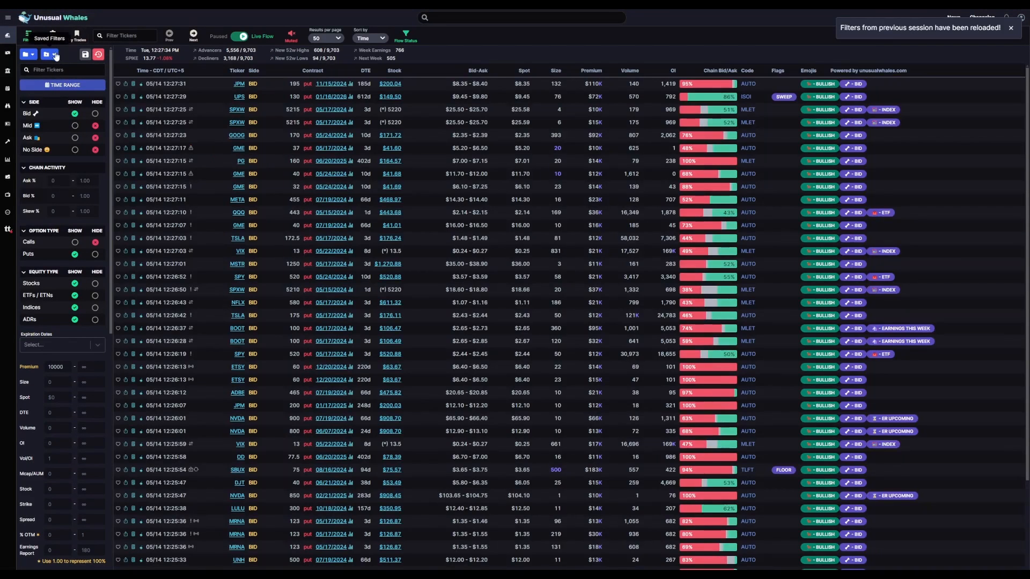
- Apply the saved '10k+ Put Writes' filter to the flow feed
left_click(46, 55)
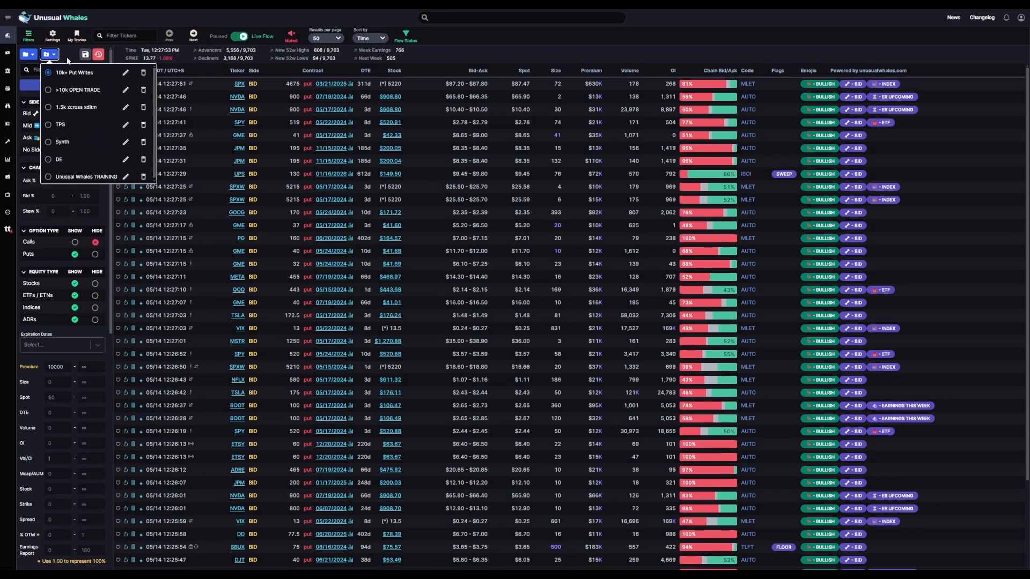
left_click(50, 55)
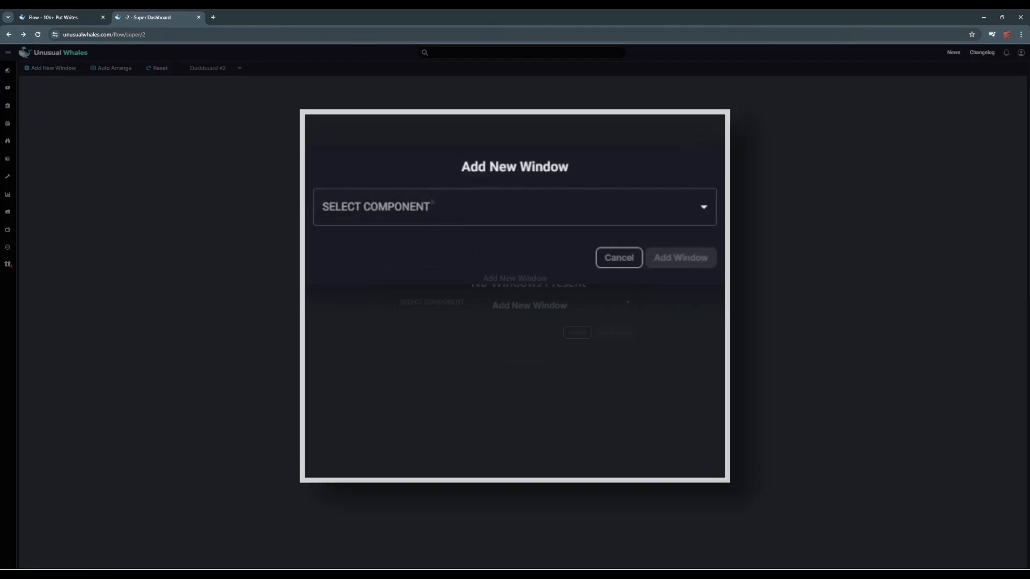
- Add a Flow Table window titled '10k+ Put Writes' to Dashboard #2
left_click(514, 206)
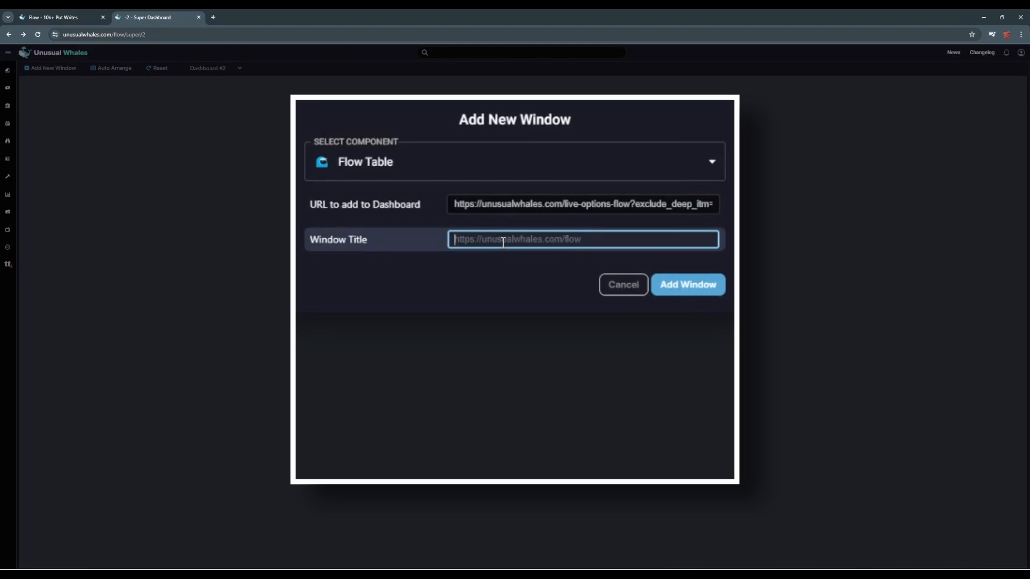
type("10k+")
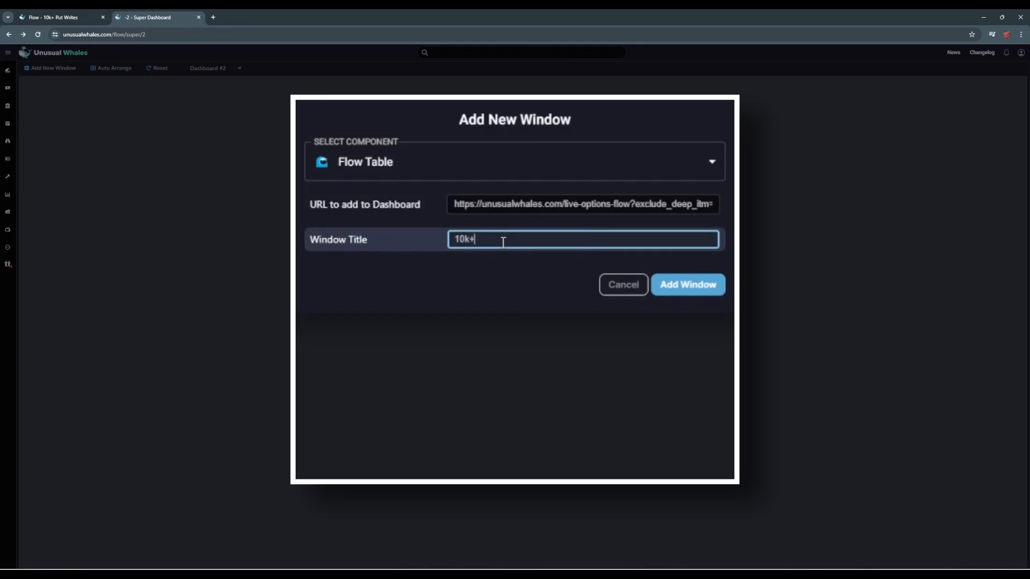
type("Put Writes")
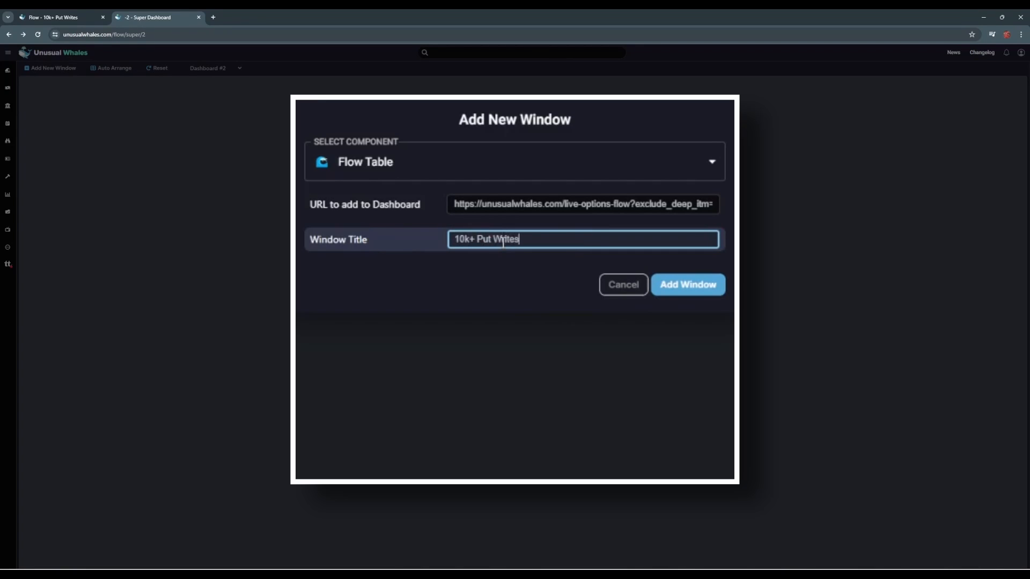
left_click(687, 284)
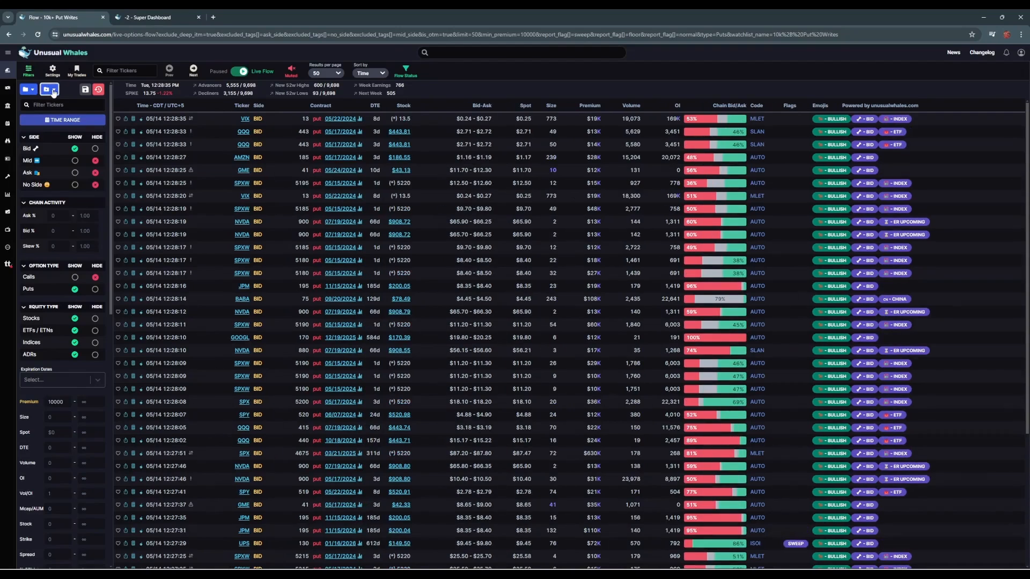
left_click(50, 89)
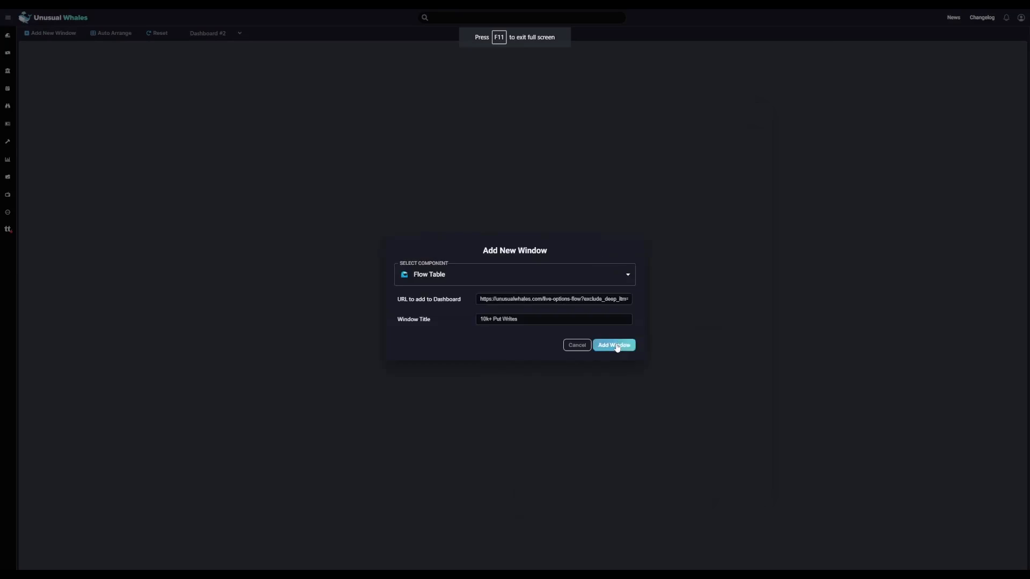
left_click(613, 344)
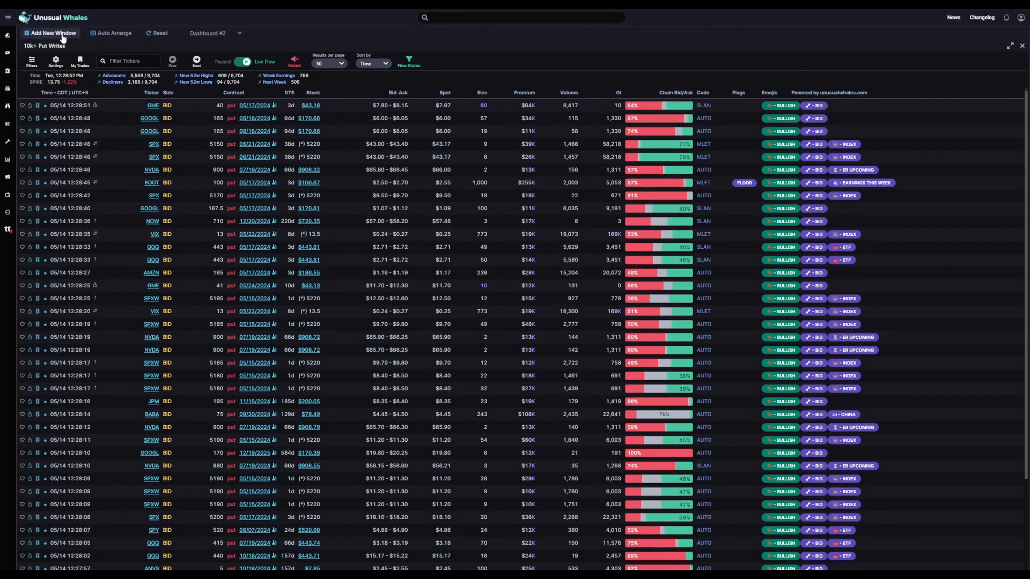
- Load the Synth saved filter and add a Synthetics flow table window beside 10k+ Put Writes
left_click(51, 33)
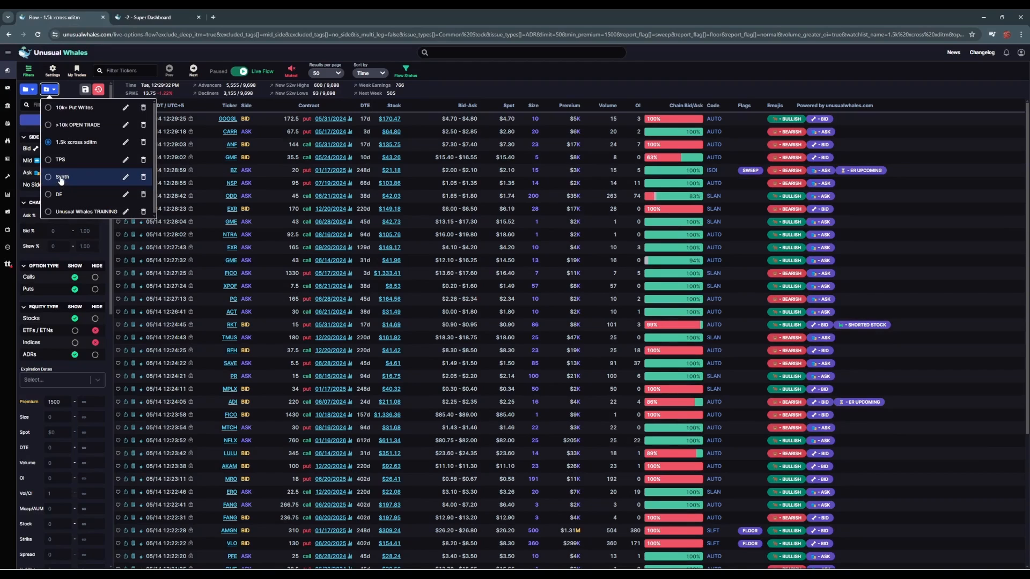
left_click(63, 176)
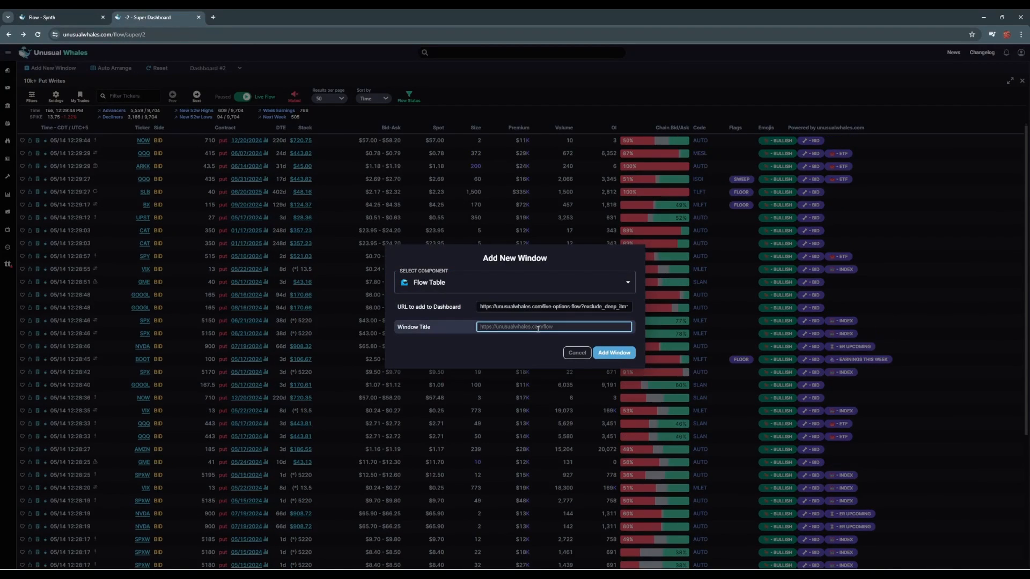
type("Synt")
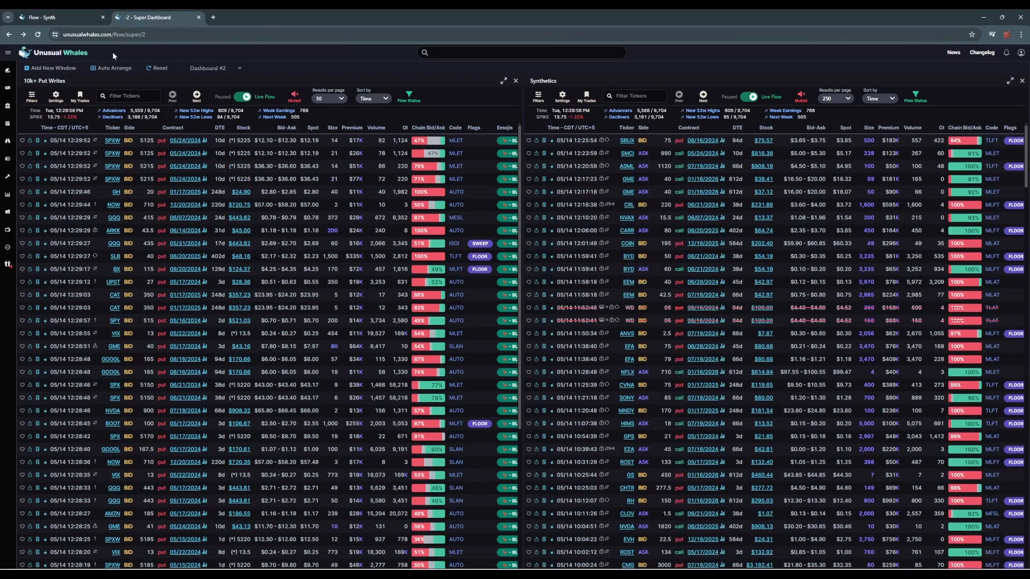
- Add a Flow Alerts table window titled 'Flow Alerts' from the flow alerts page
left_click(51, 68)
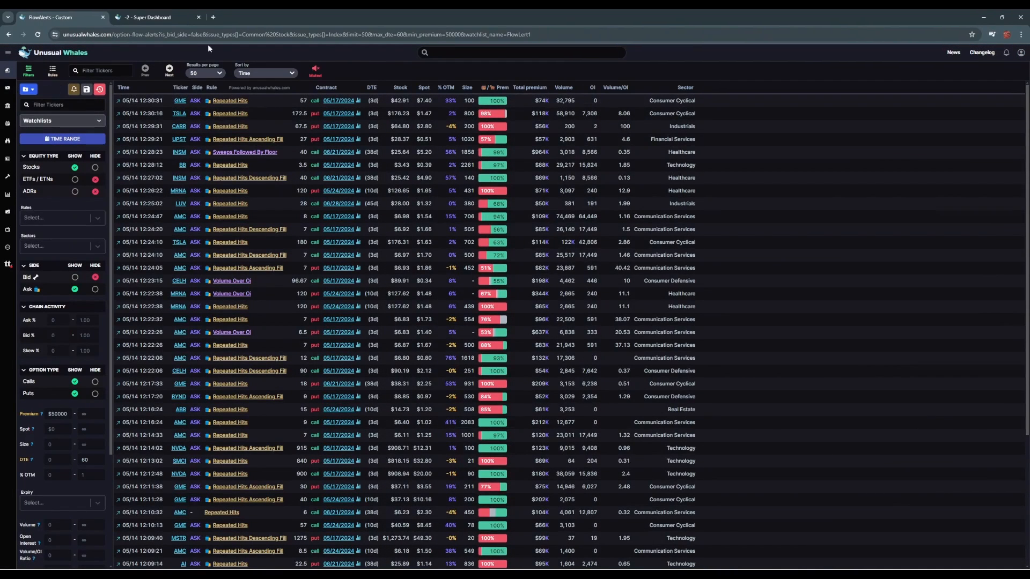
left_click(150, 17)
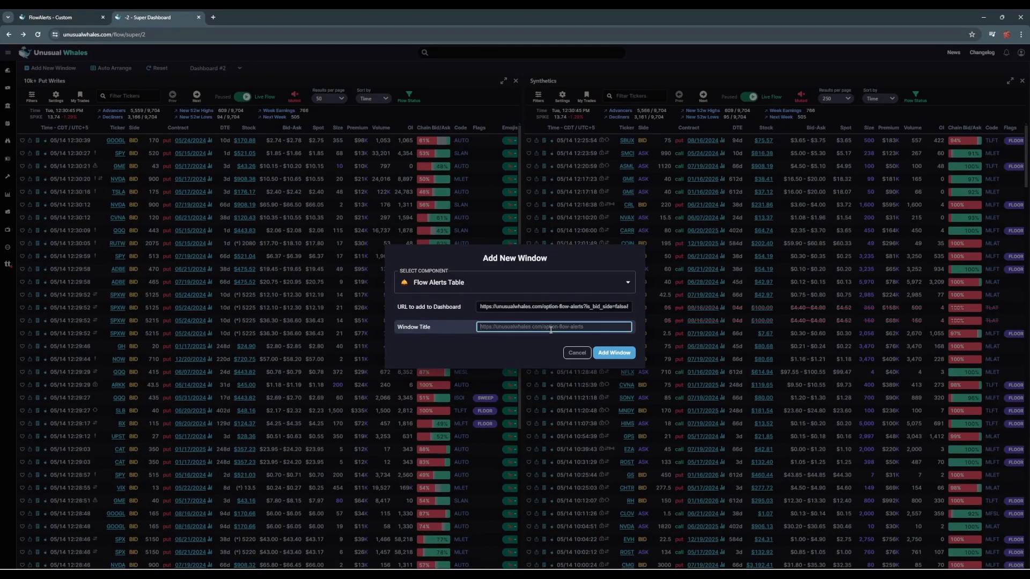
type("Flow Alerts")
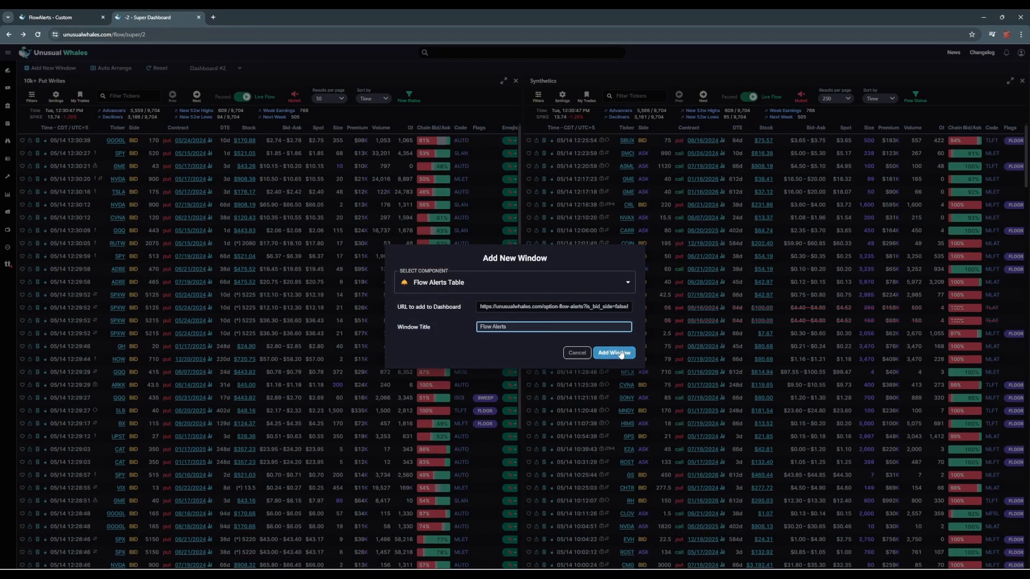
left_click(613, 353)
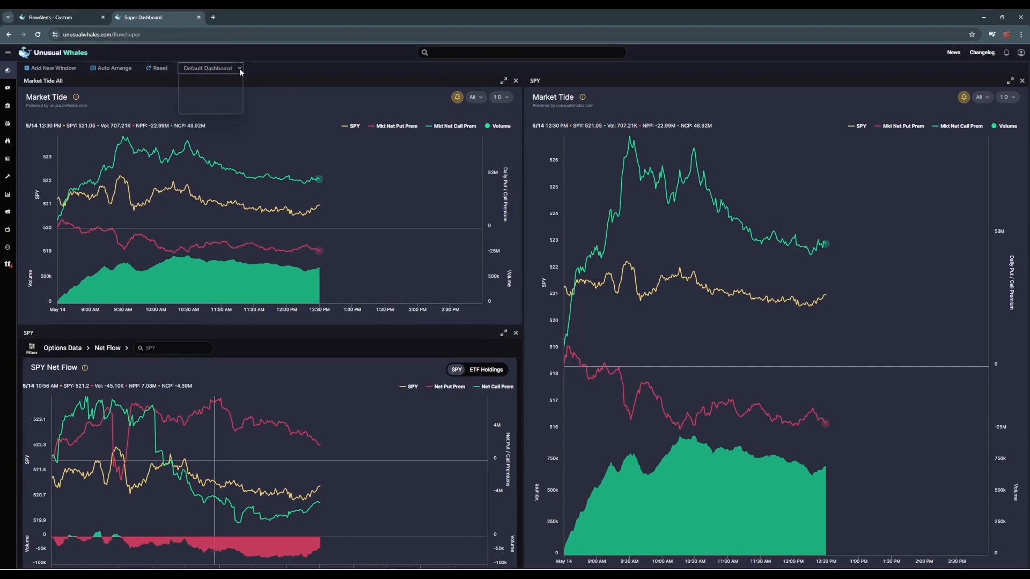
- Return to Dashboard #2 and add a live SPY chart window beside the flow tables
left_click(210, 79)
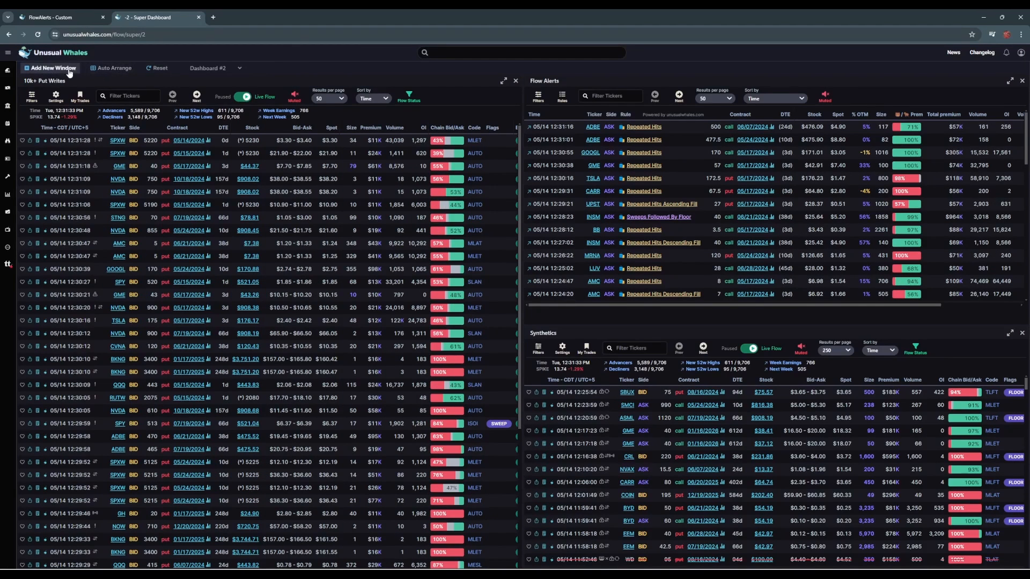
left_click(52, 67)
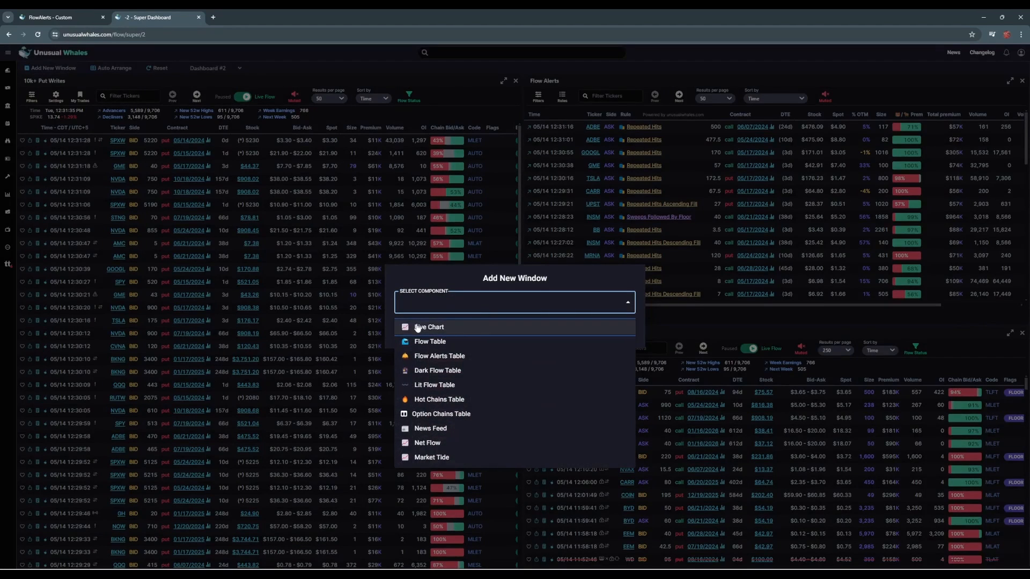
left_click(429, 327)
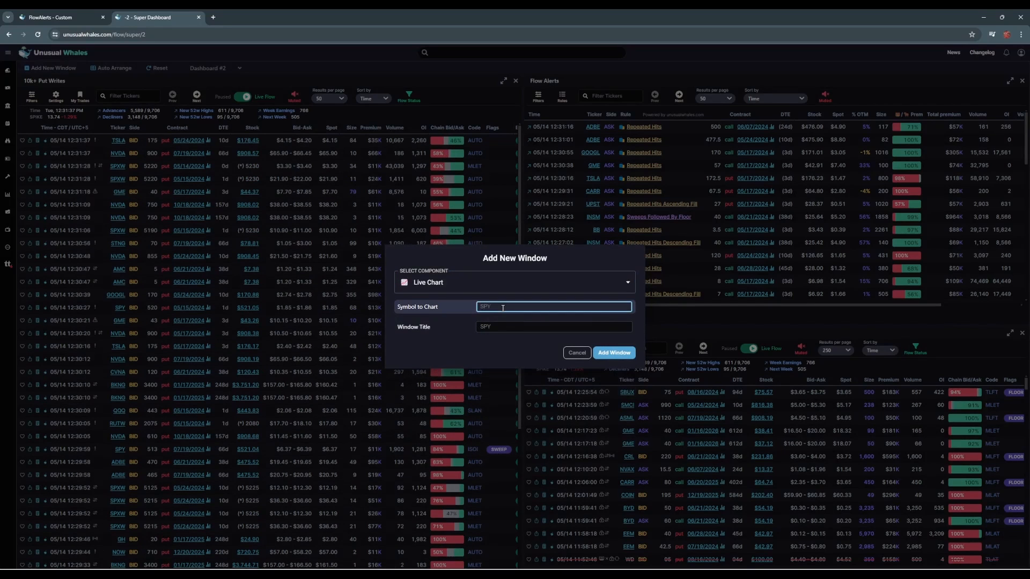
left_click(554, 326)
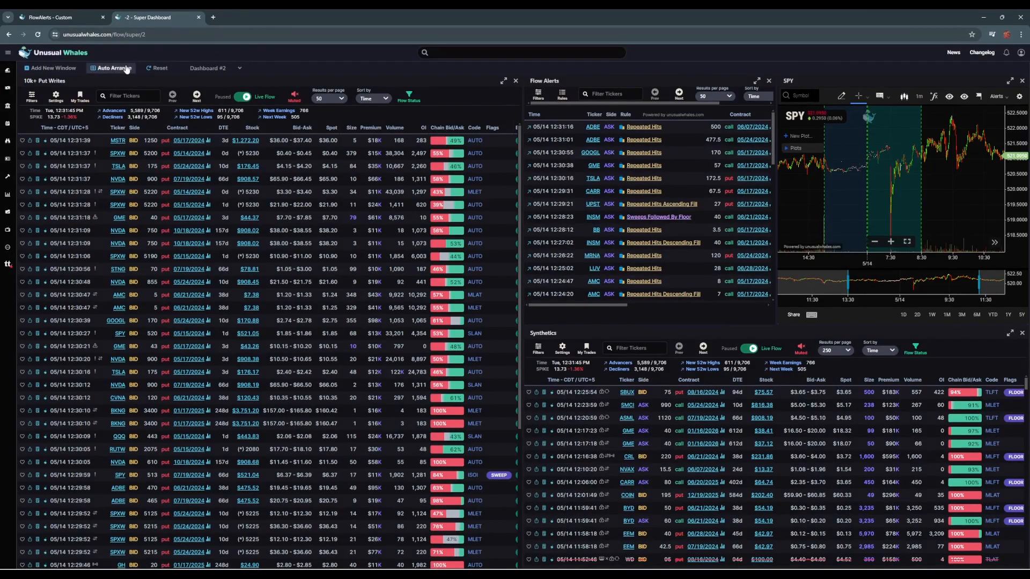
- Auto-arrange Dashboard #2 into an even four-window grid with the SPY chart top right
left_click(114, 67)
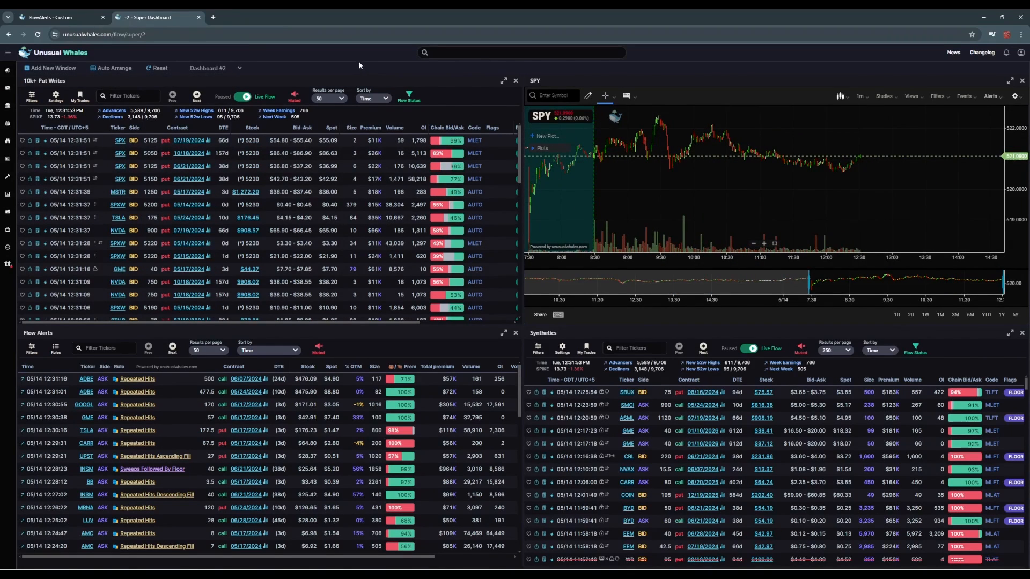
left_click(213, 69)
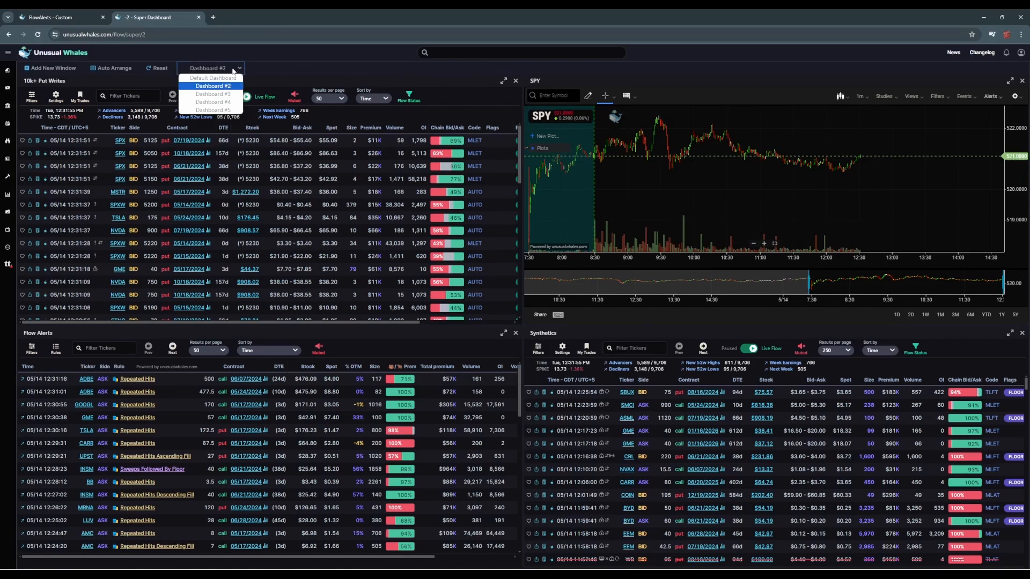
- Switch to the Default Dashboard showing Market Tide All, SPY Net Flow and SPY Market Tide
left_click(213, 78)
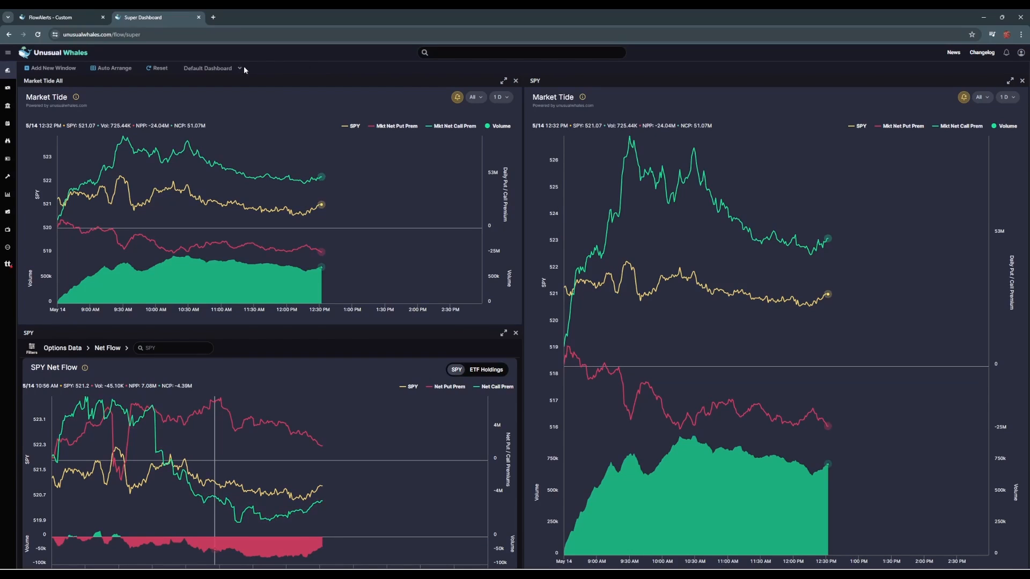
mouse_move(272, 66)
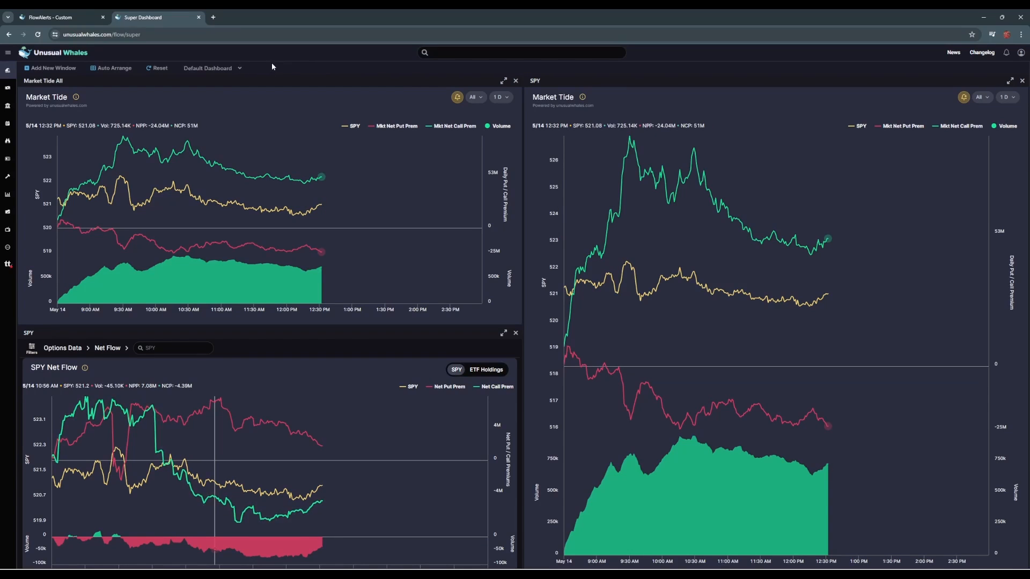